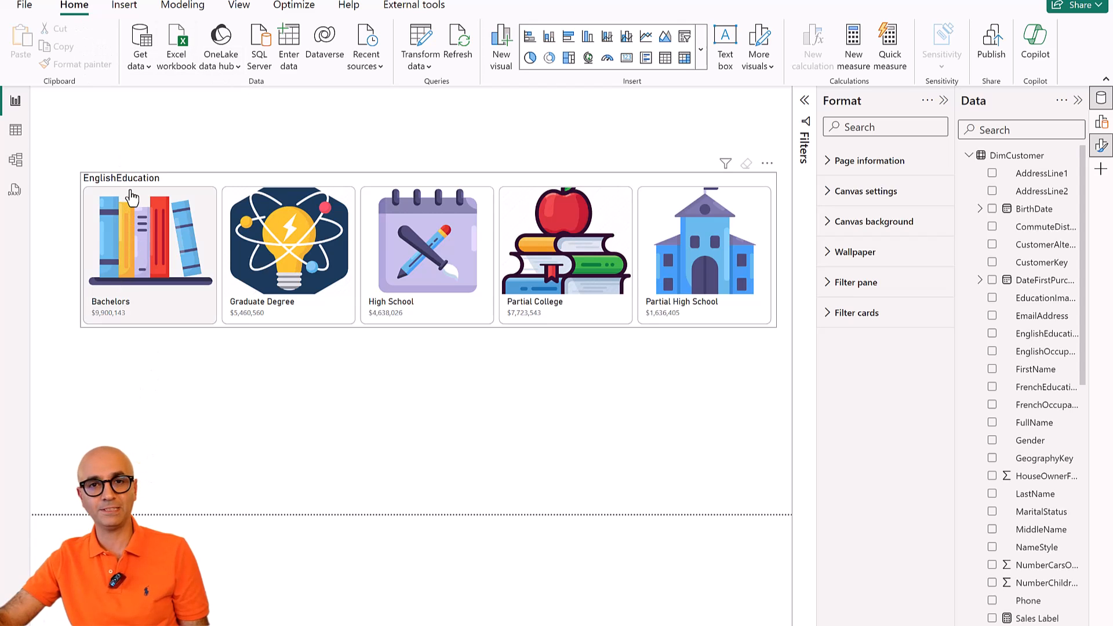
mouse_move(126, 192)
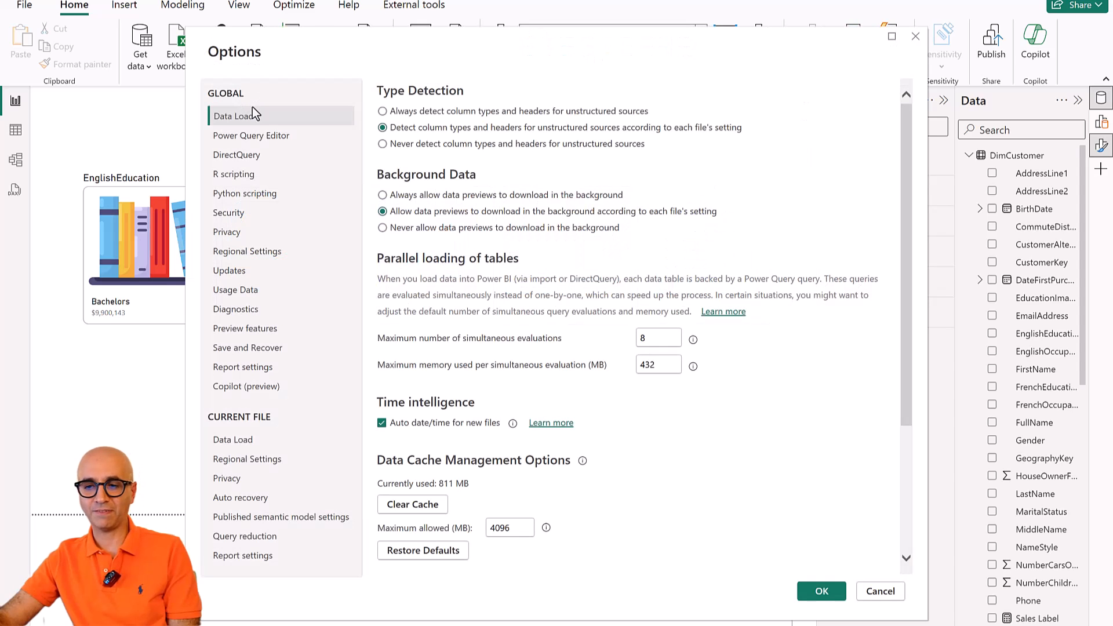
Browse the preview features list and close the Options dialog.
click(244, 328)
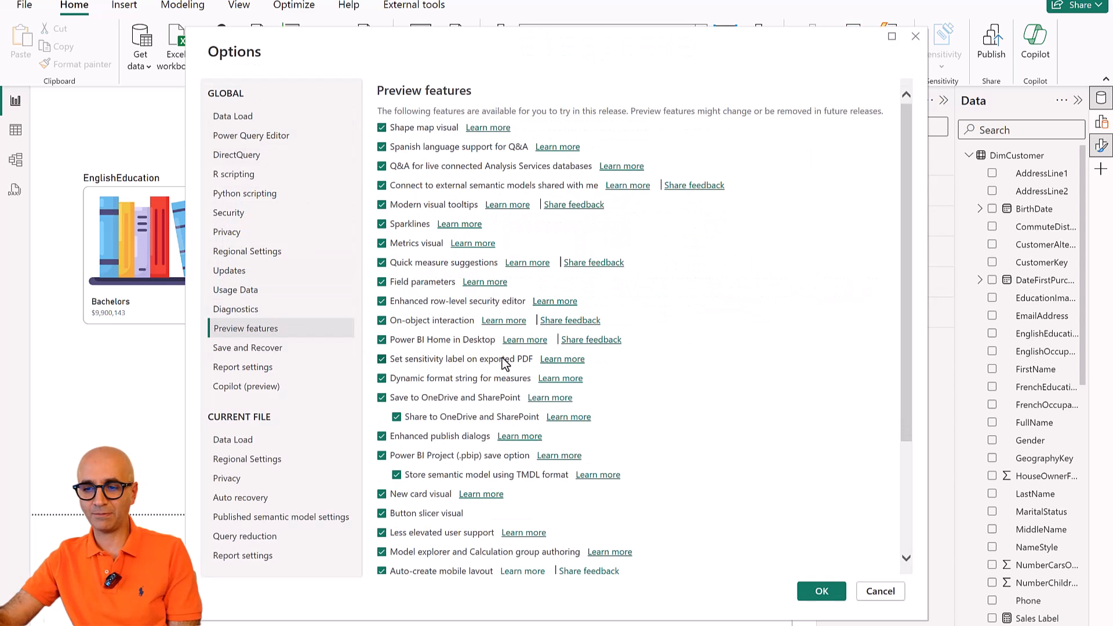
scroll(down, 3)
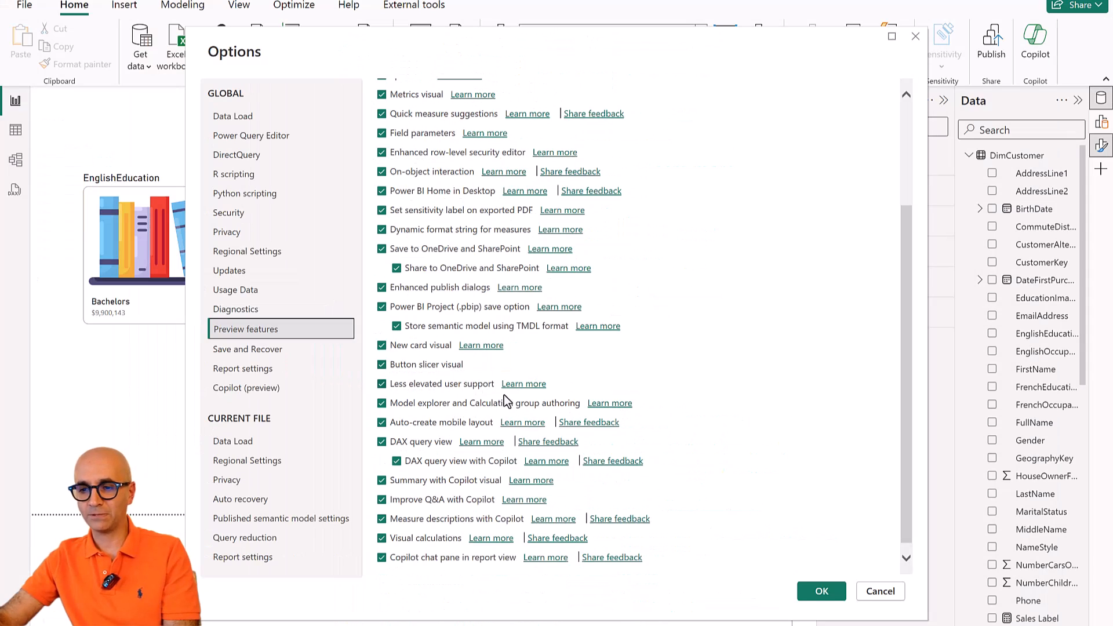
click(821, 591)
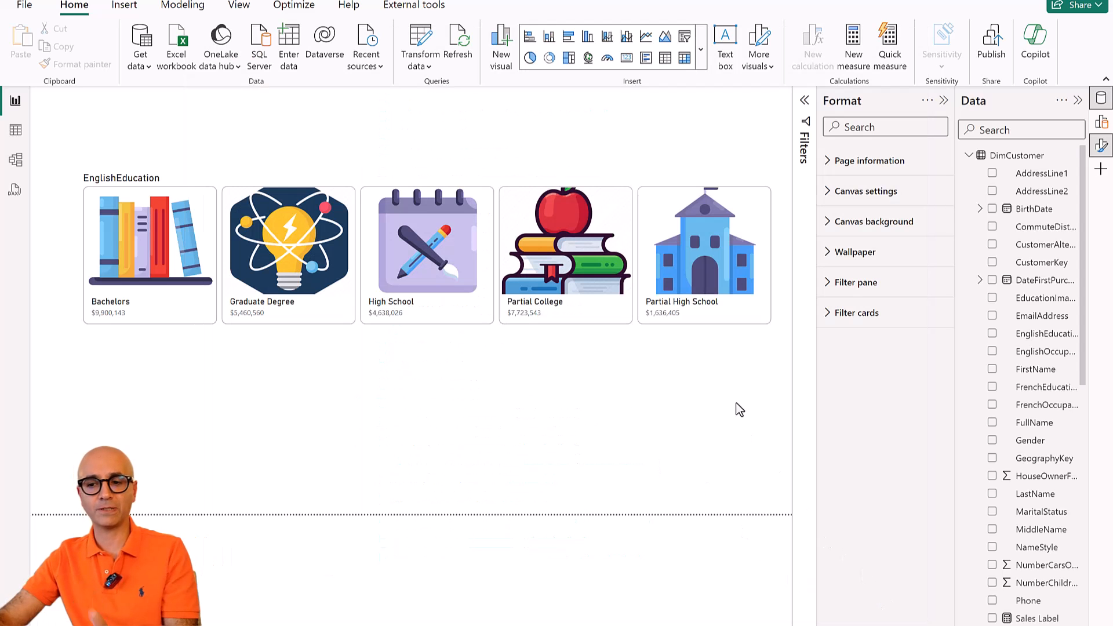
mouse_move(721, 382)
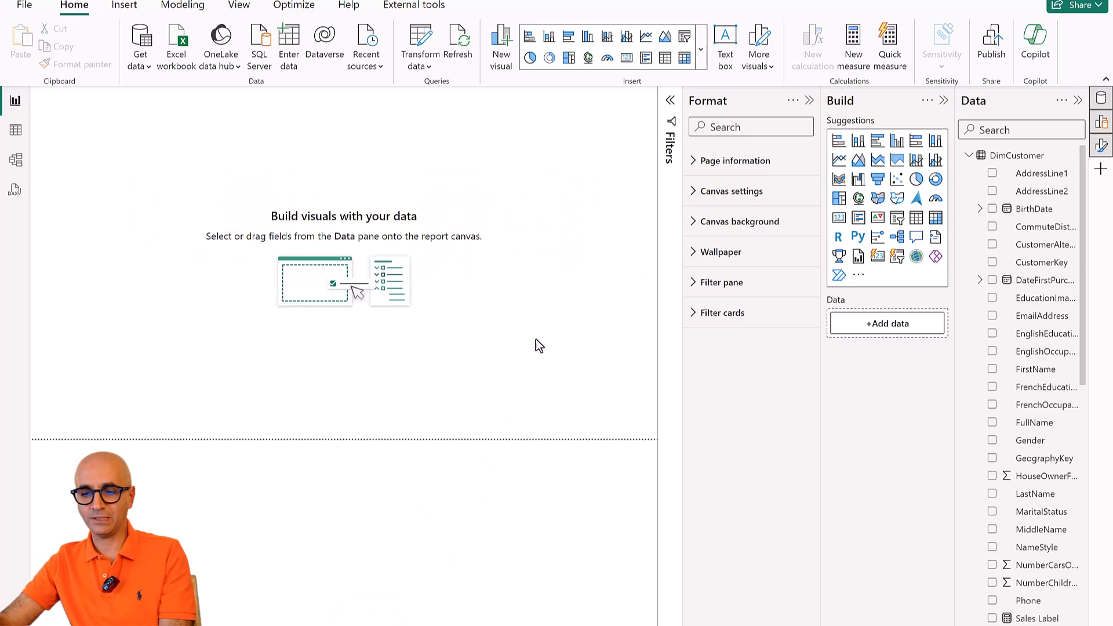
mouse_move(877, 258)
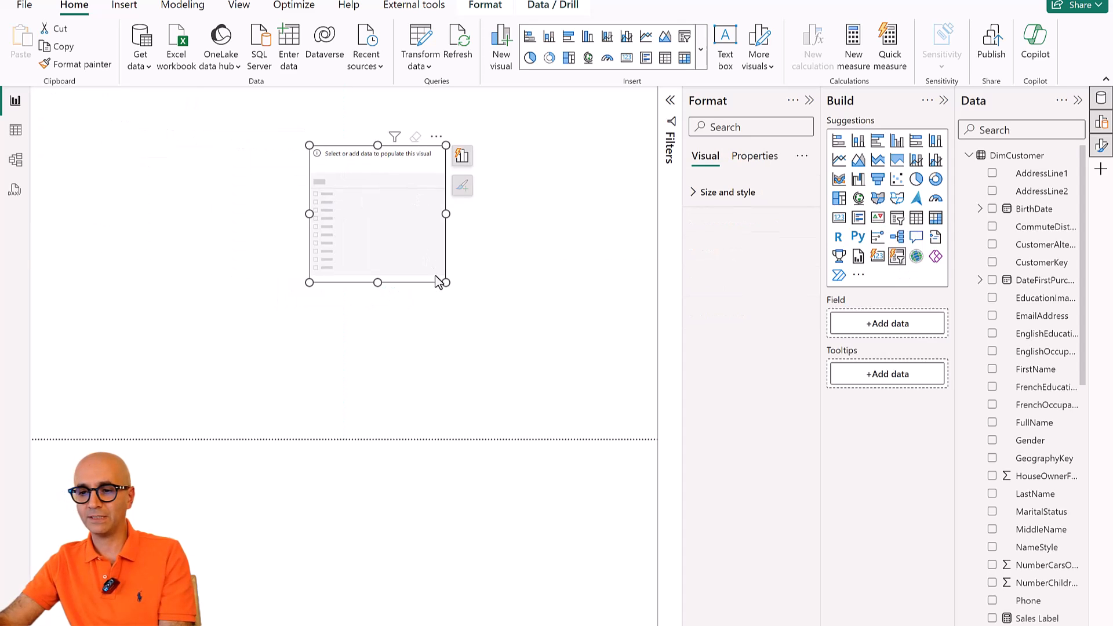
Enlarge the new button slicer and populate it with the EnglishEducation field.
drag(446, 282, 616, 369)
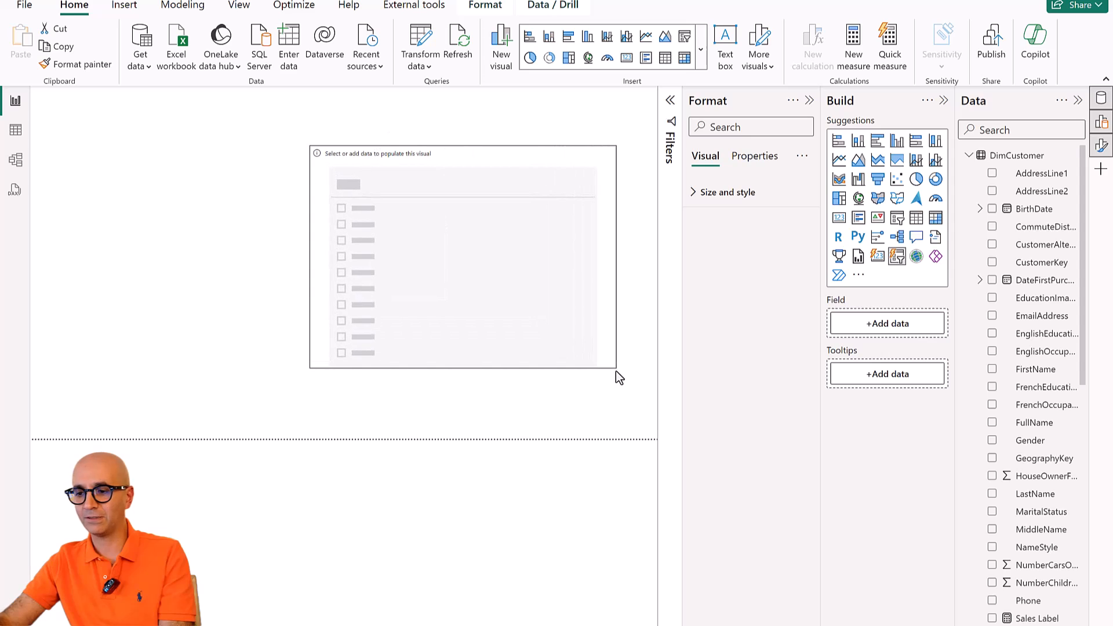
click(464, 272)
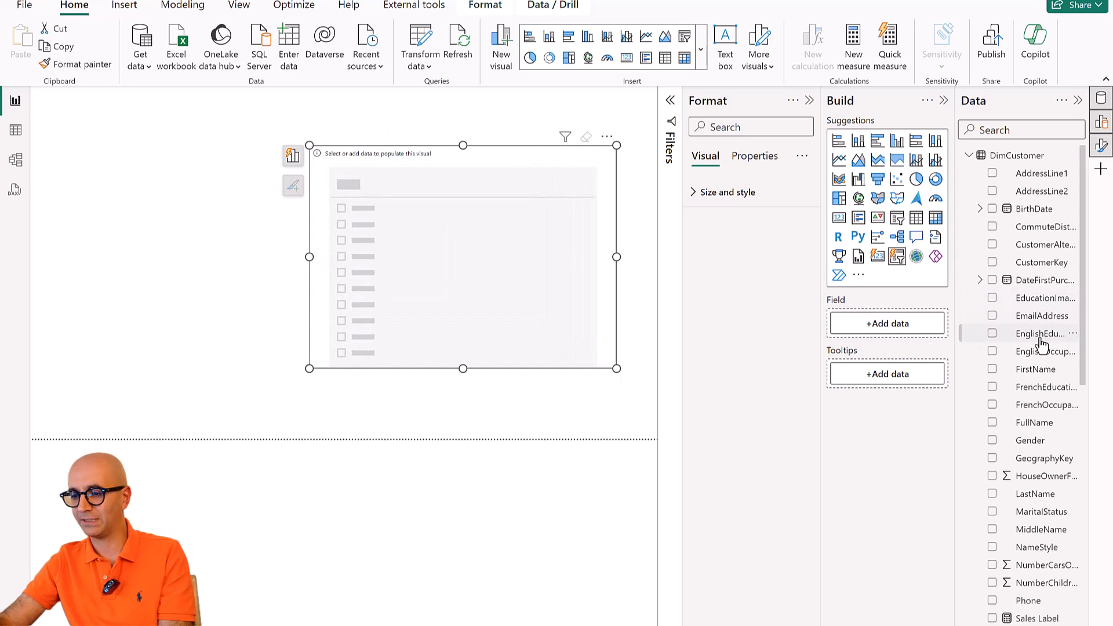
click(992, 334)
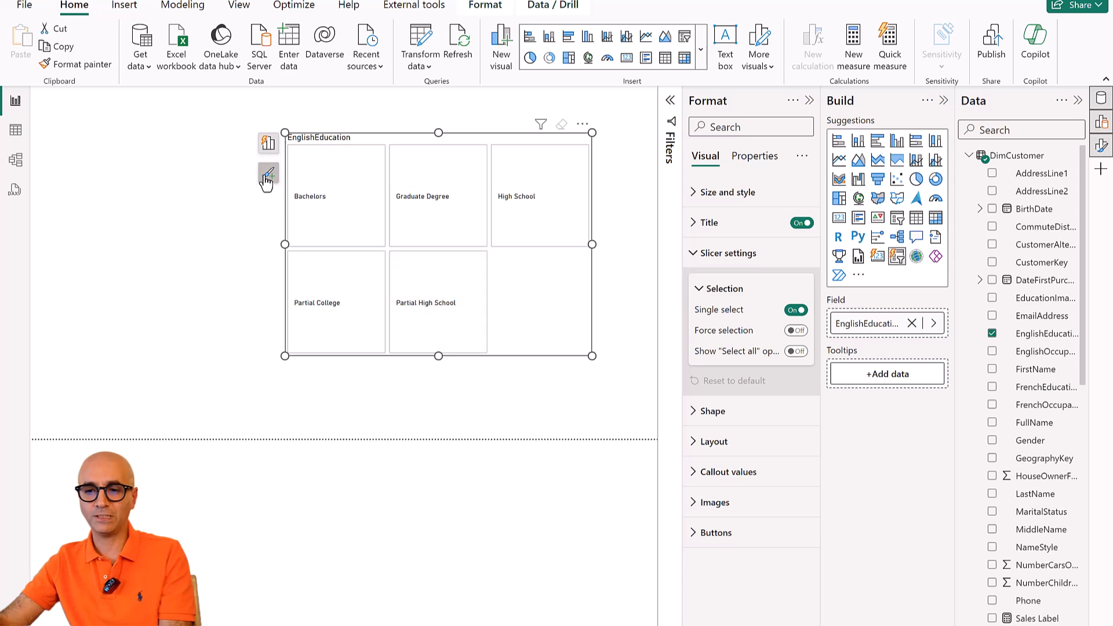
Change the slicer button shape to Rounded Rectangle (10 px) after trying Snipped tab.
click(268, 173)
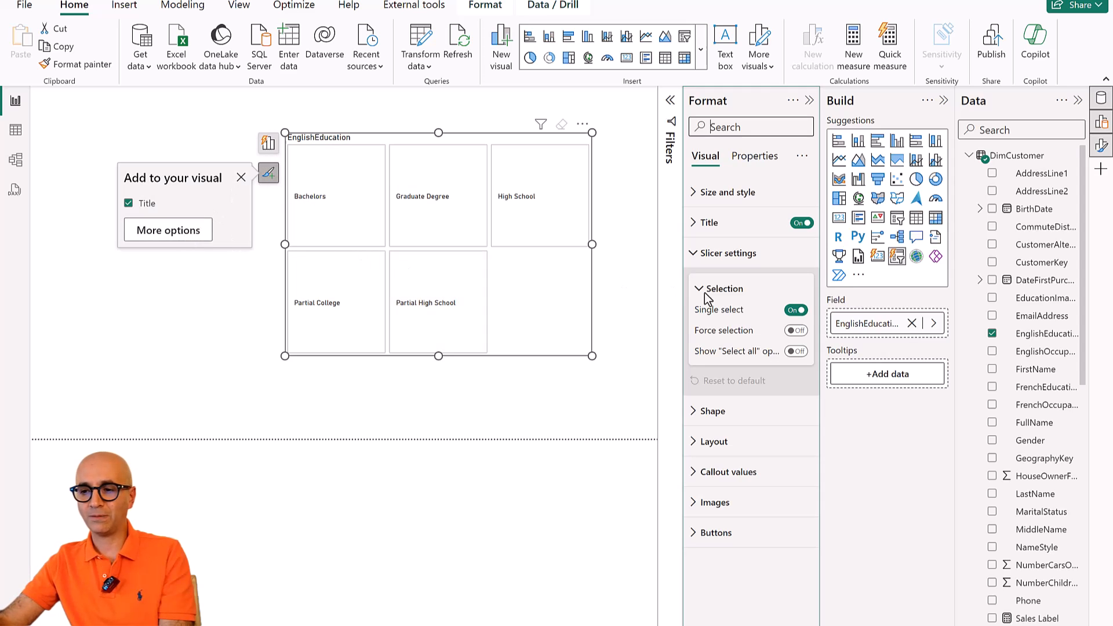
click(728, 253)
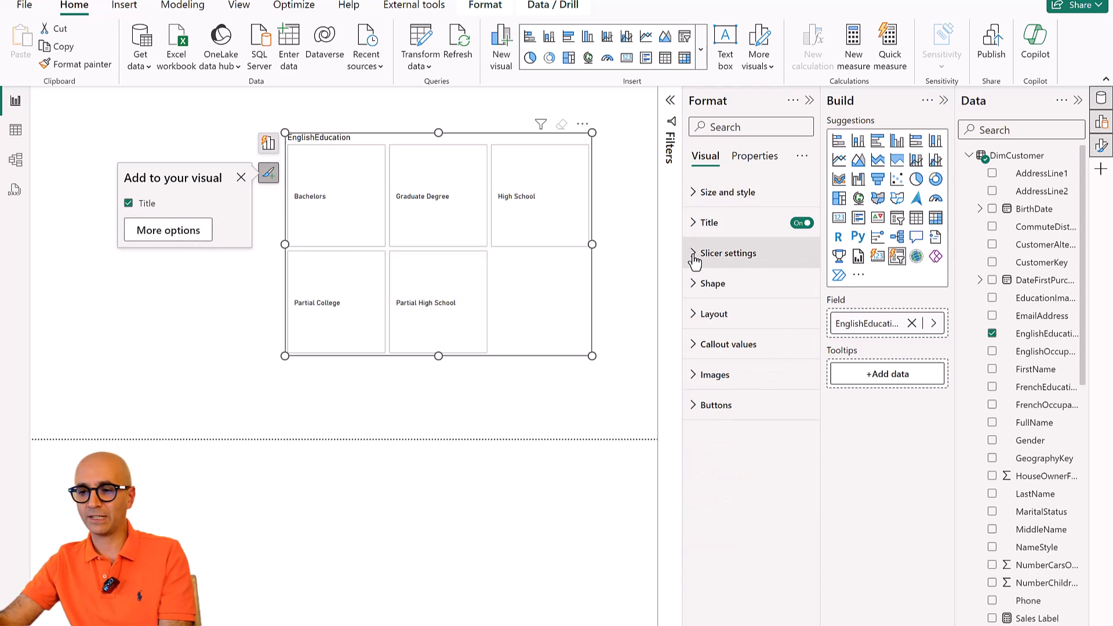
click(713, 283)
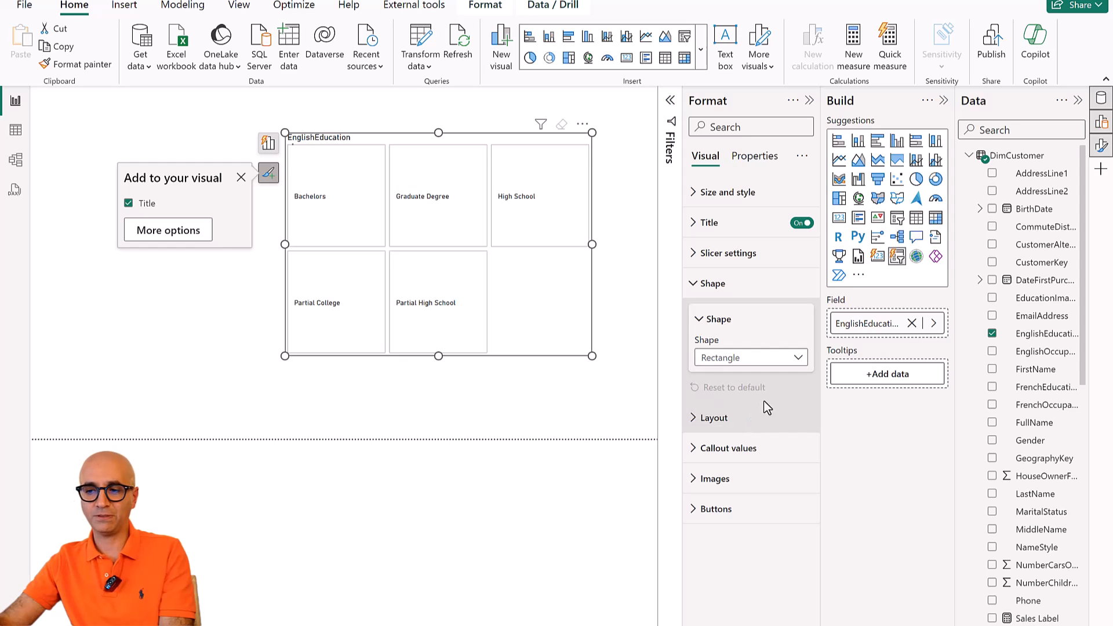
click(751, 358)
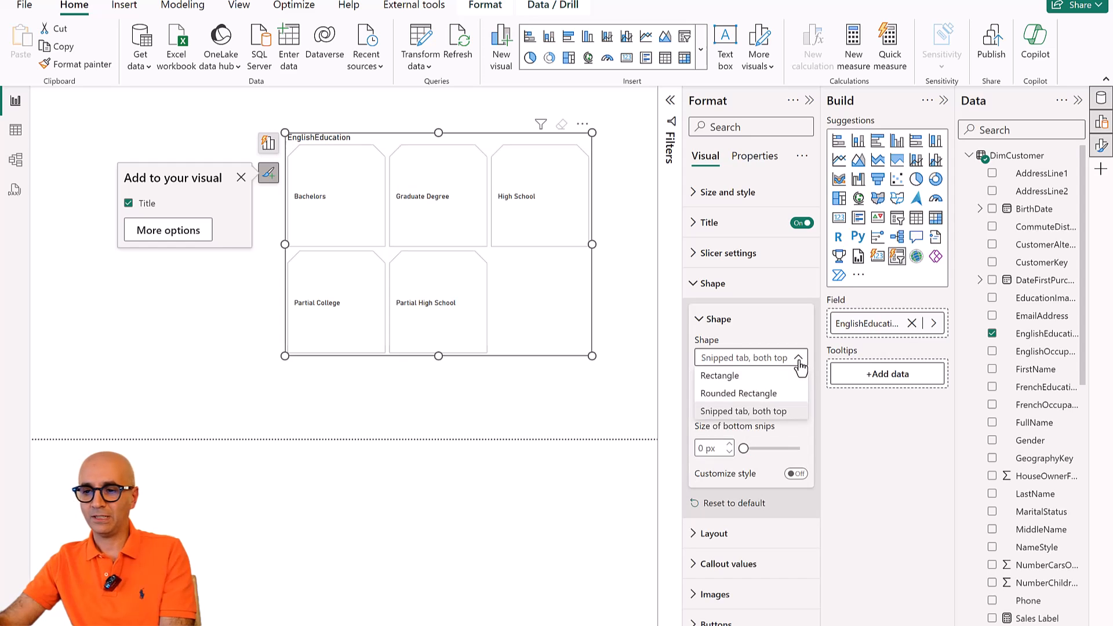
click(750, 411)
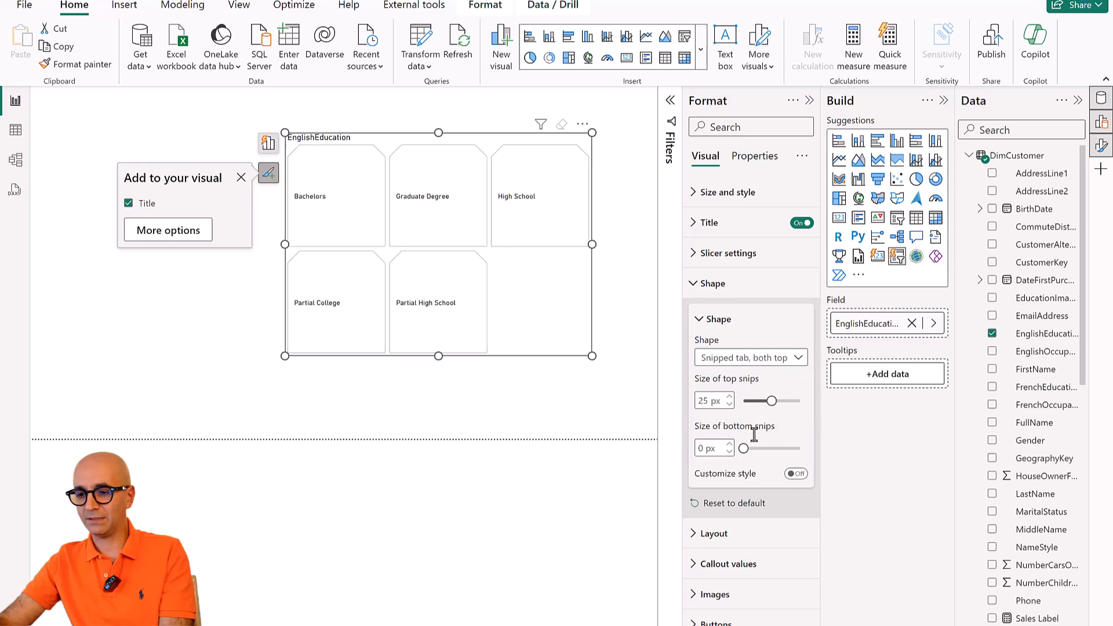
click(751, 357)
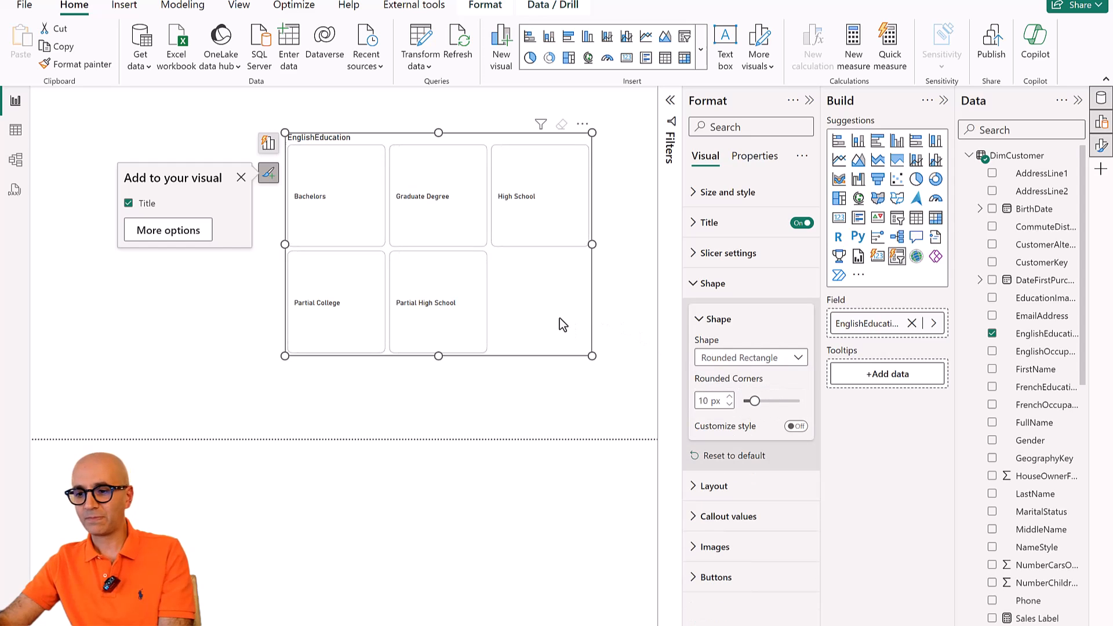
click(713, 283)
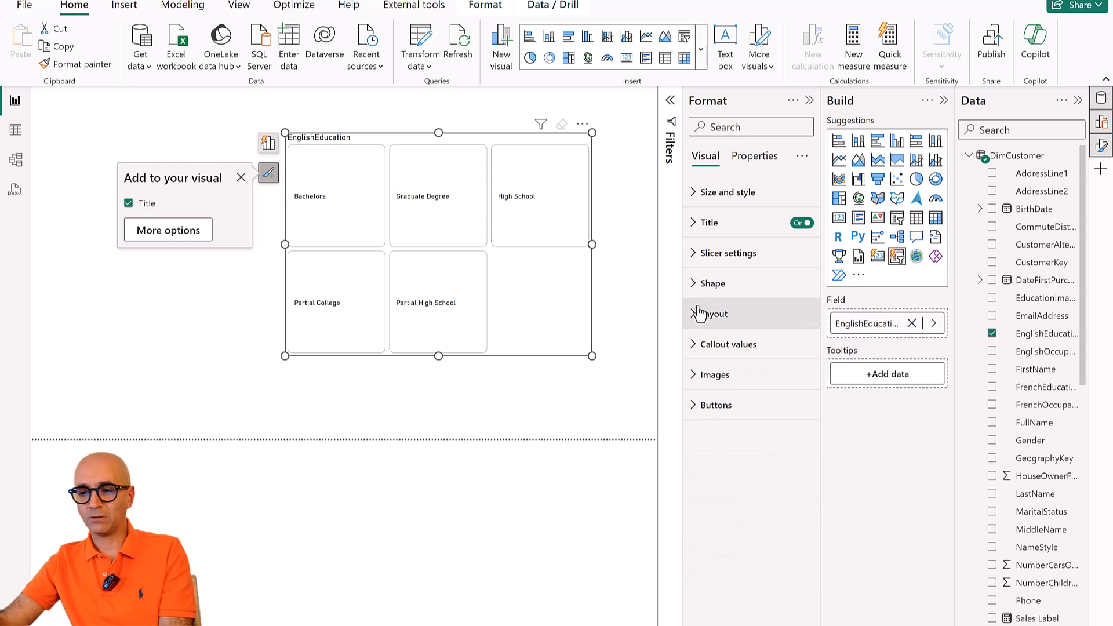
Set the button arrangement to Single row and check EducationImage in Table view.
click(713, 314)
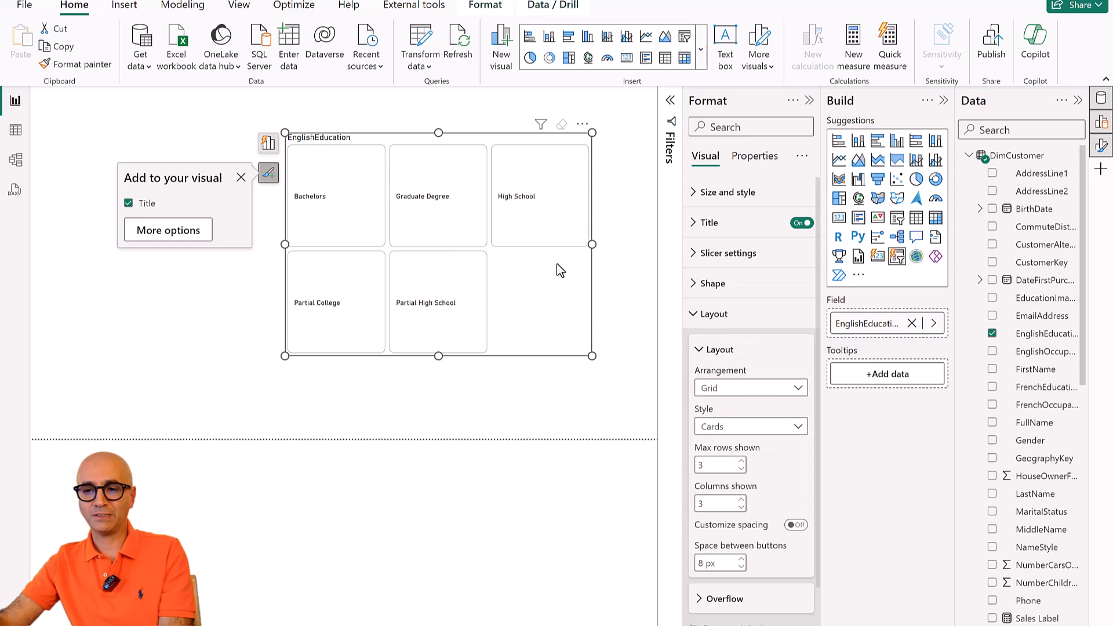
mouse_move(404, 290)
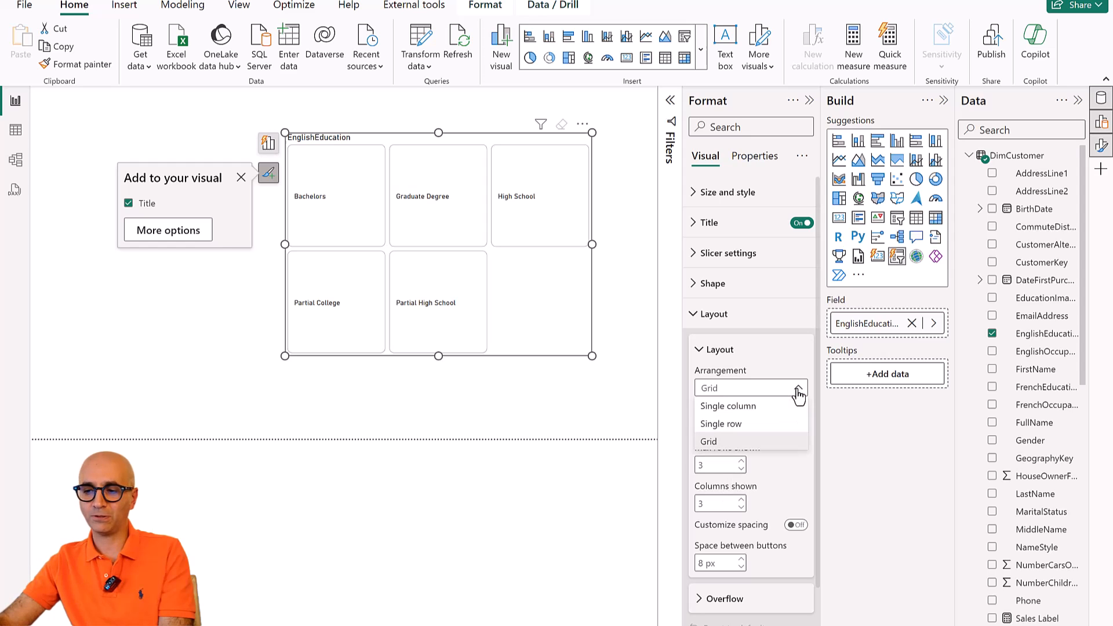
click(721, 424)
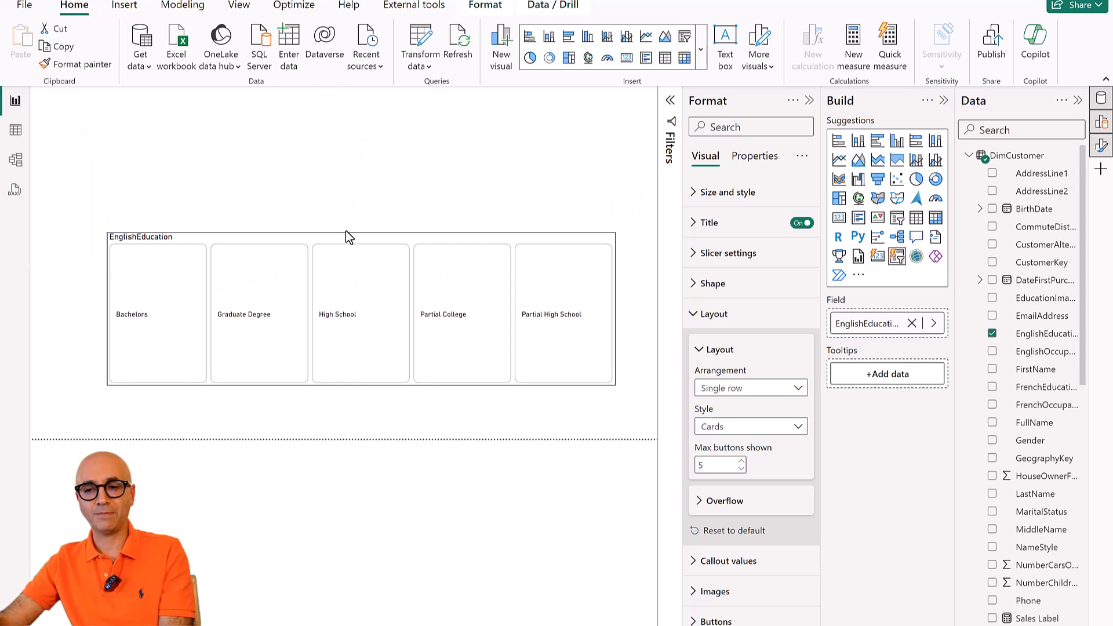
click(359, 318)
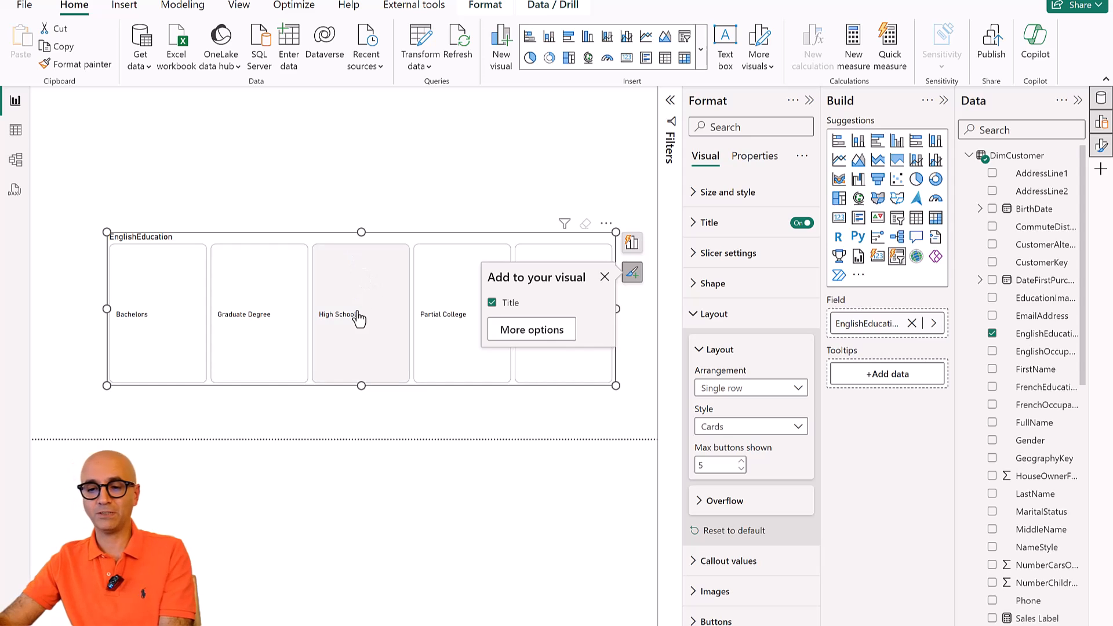
mouse_move(358, 286)
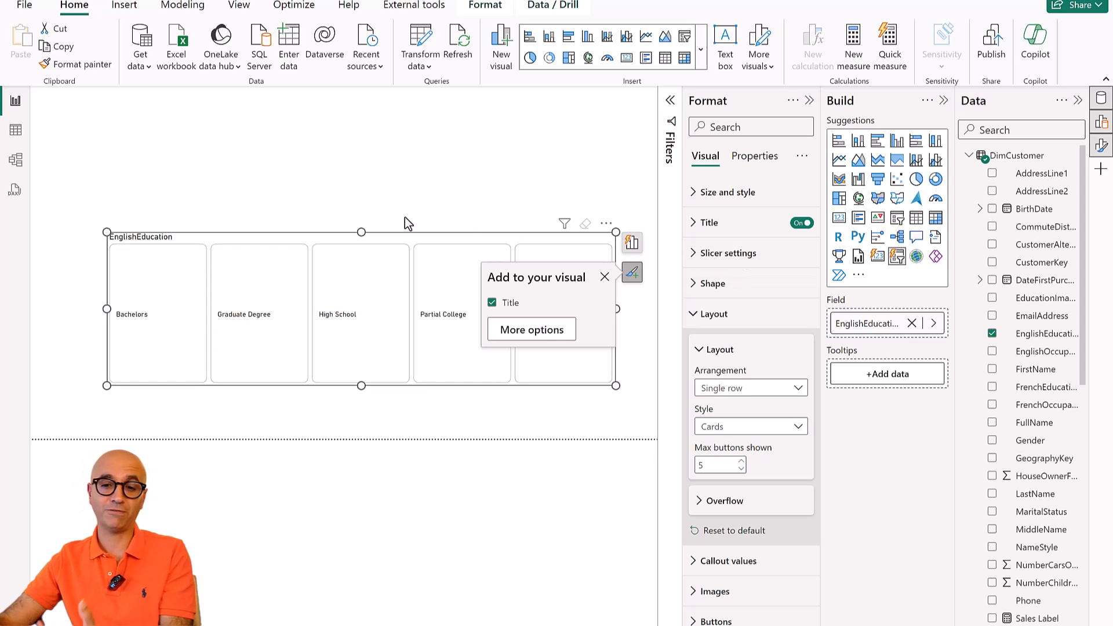
click(14, 129)
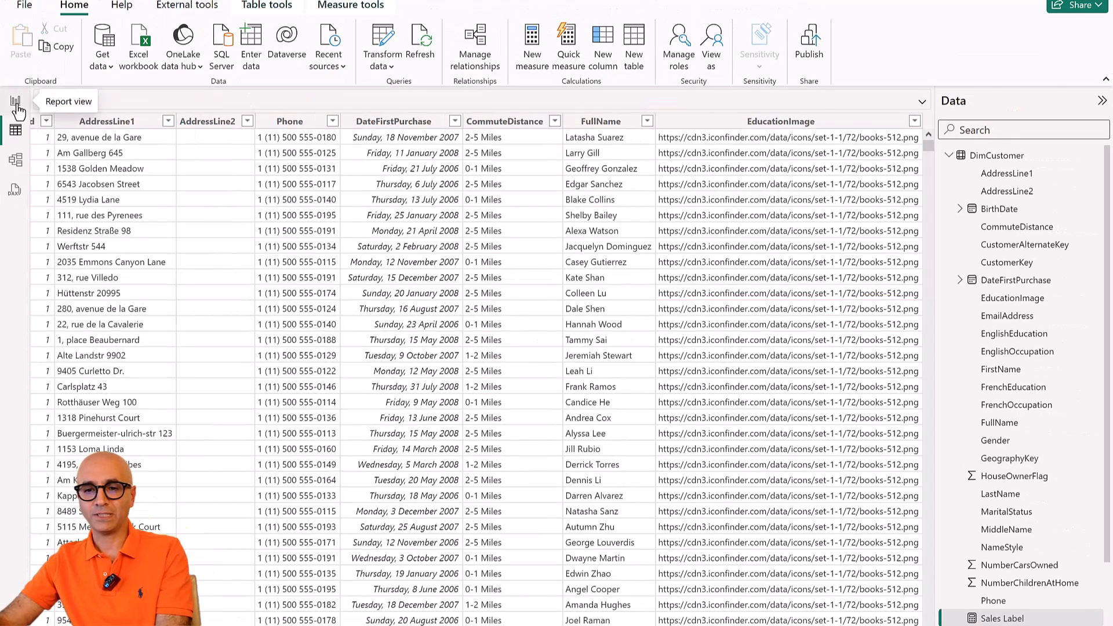
click(14, 103)
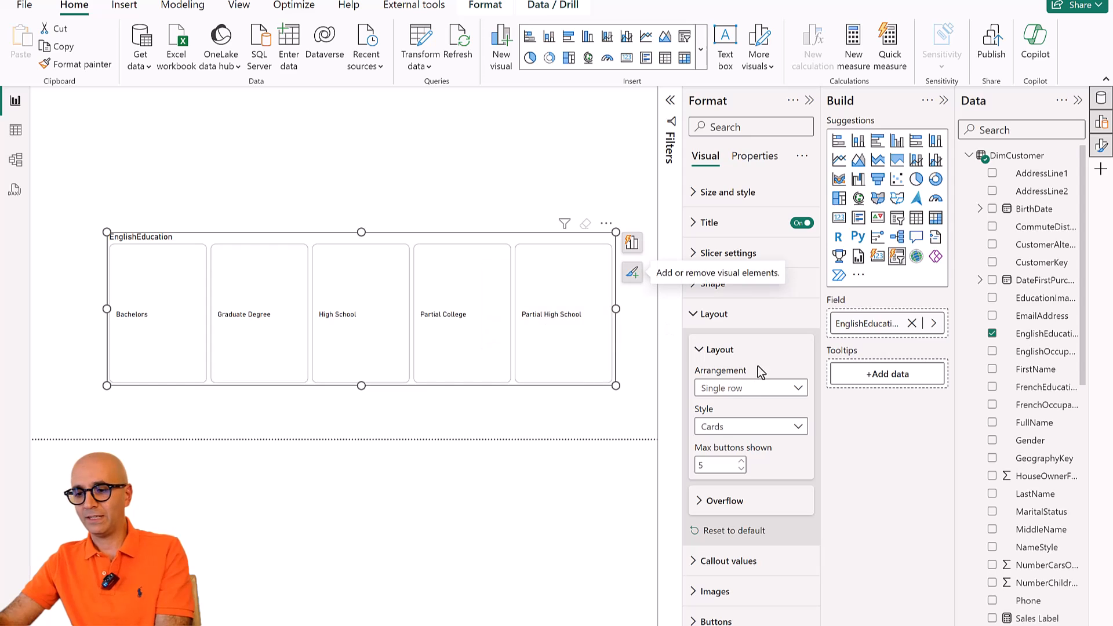
Add EducationImage as the image field under Format > Images > Image.
click(714, 314)
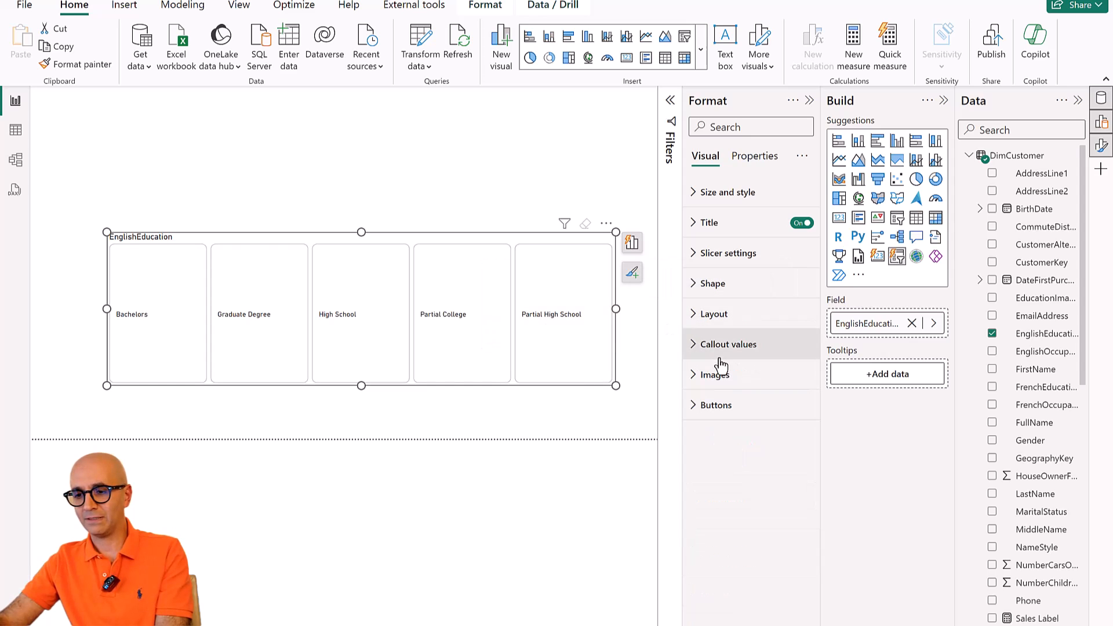
click(714, 374)
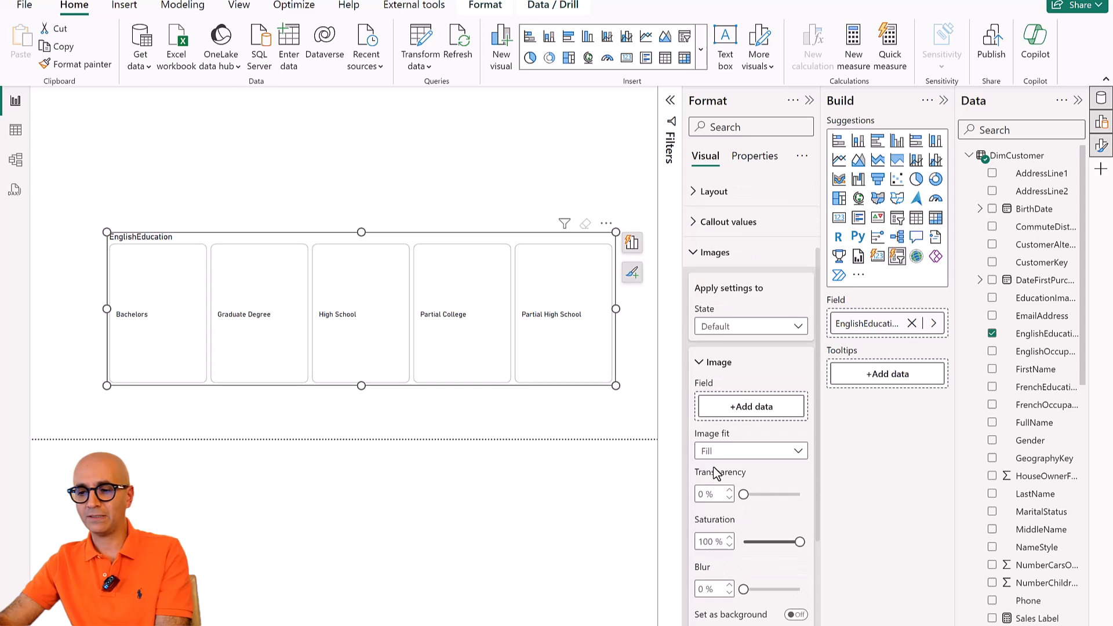
click(751, 407)
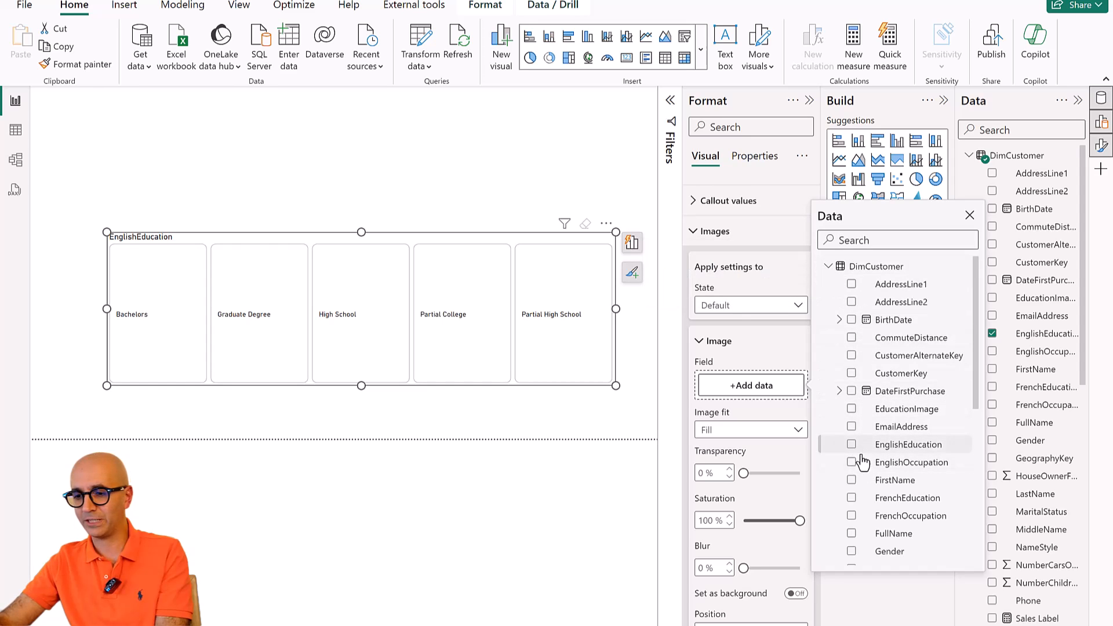
click(851, 409)
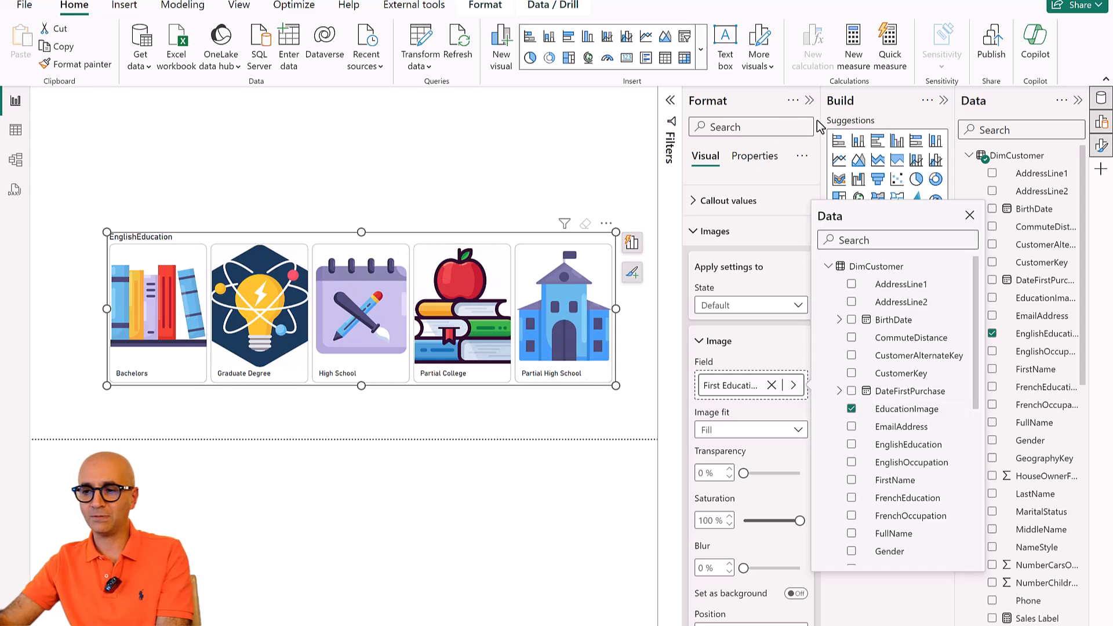
mouse_move(1078, 102)
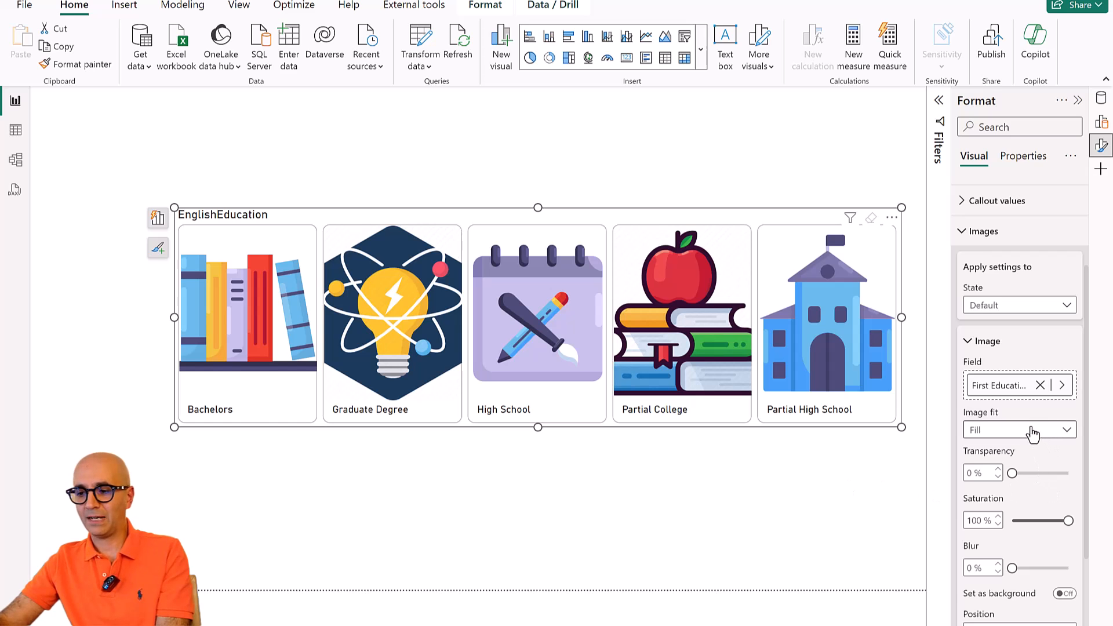
click(1020, 429)
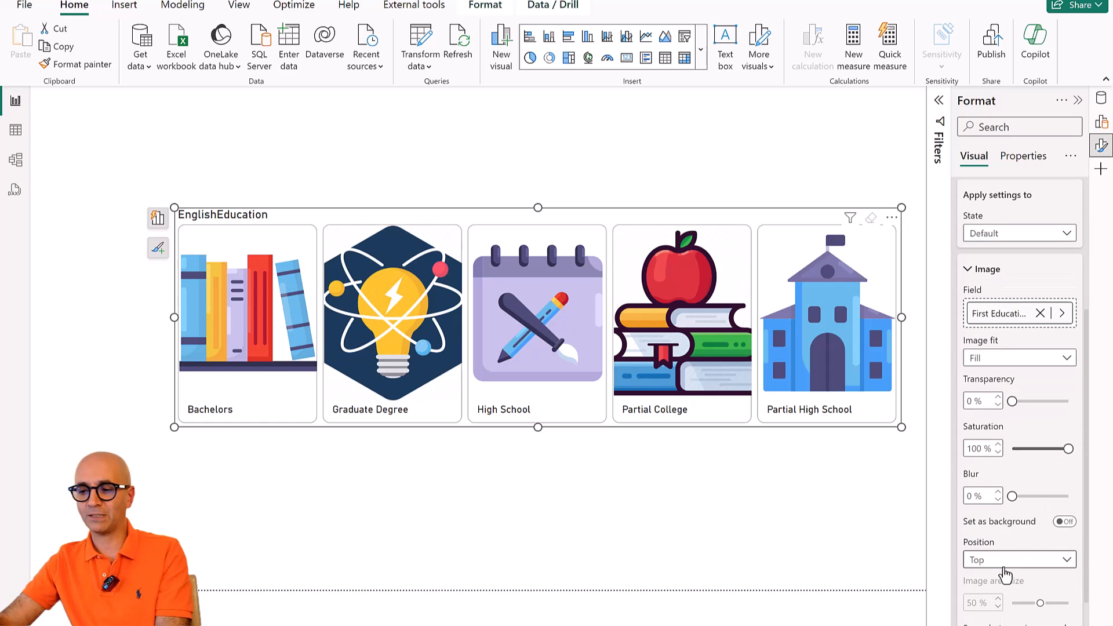
mouse_move(1001, 585)
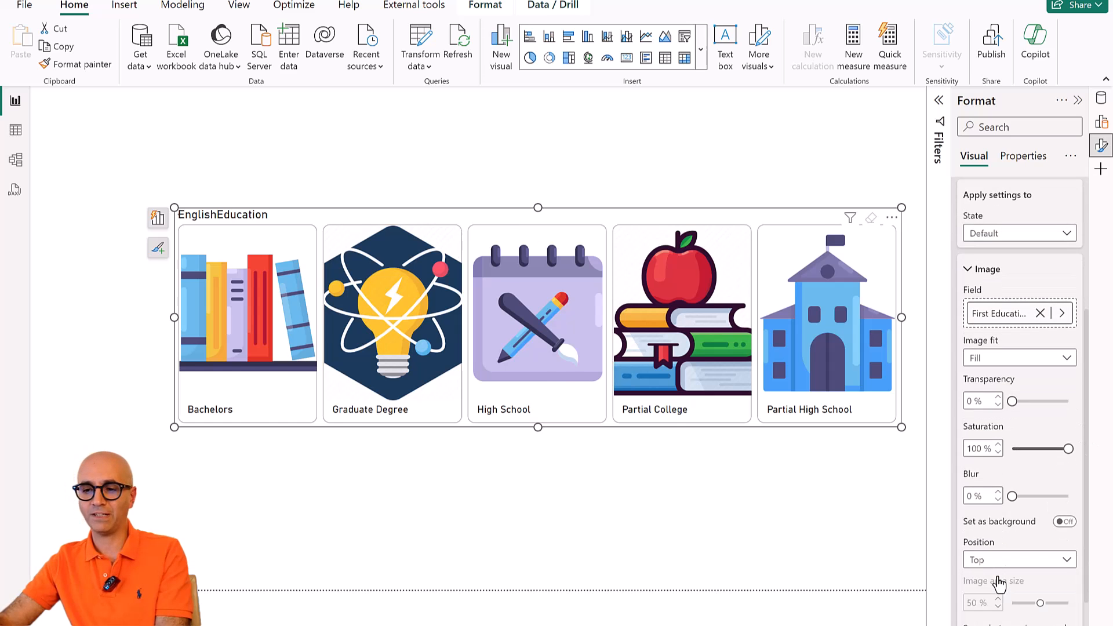
click(1020, 560)
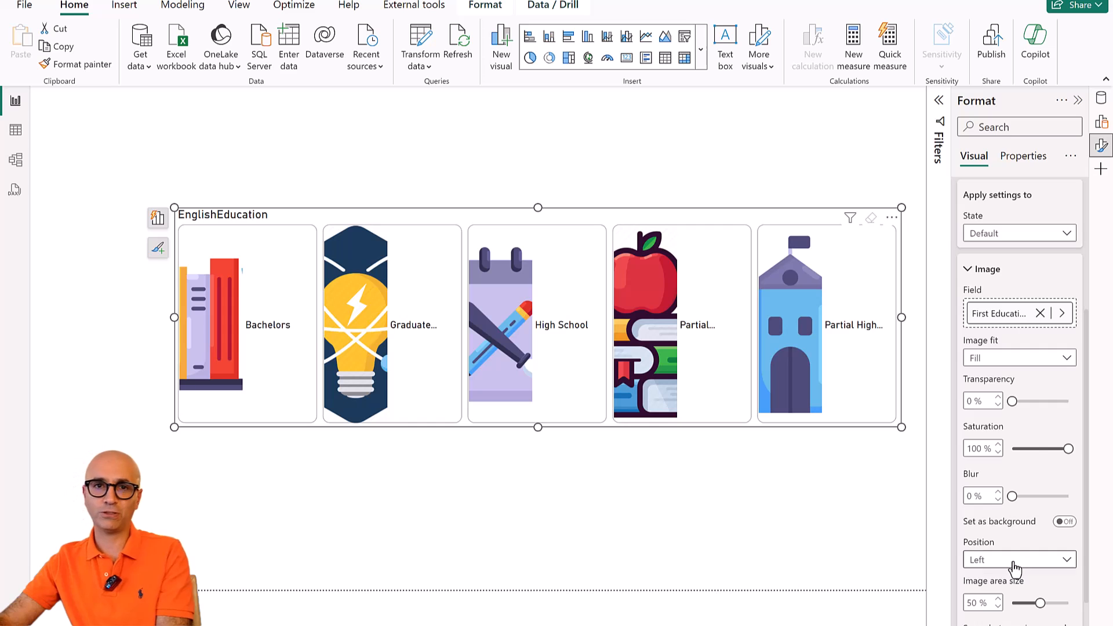
click(1019, 559)
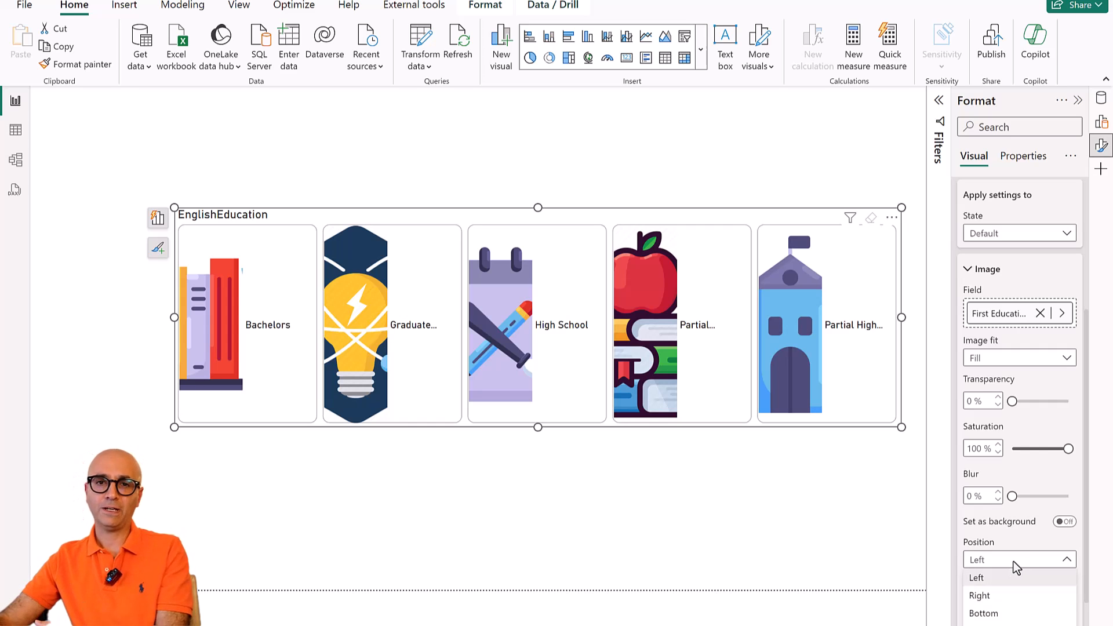
click(977, 578)
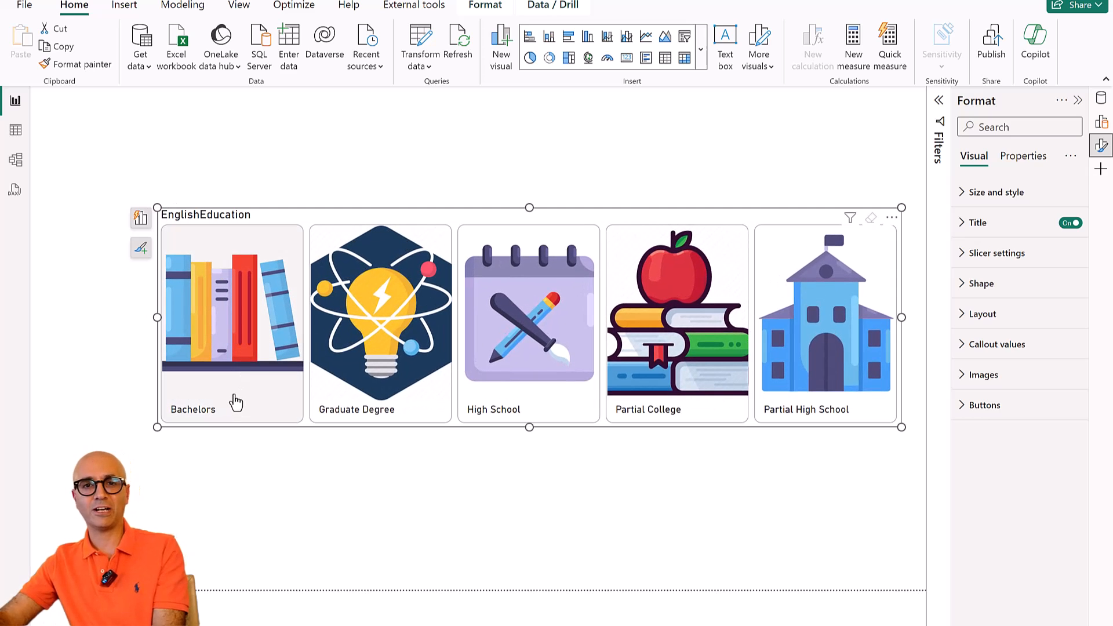
mouse_move(557, 473)
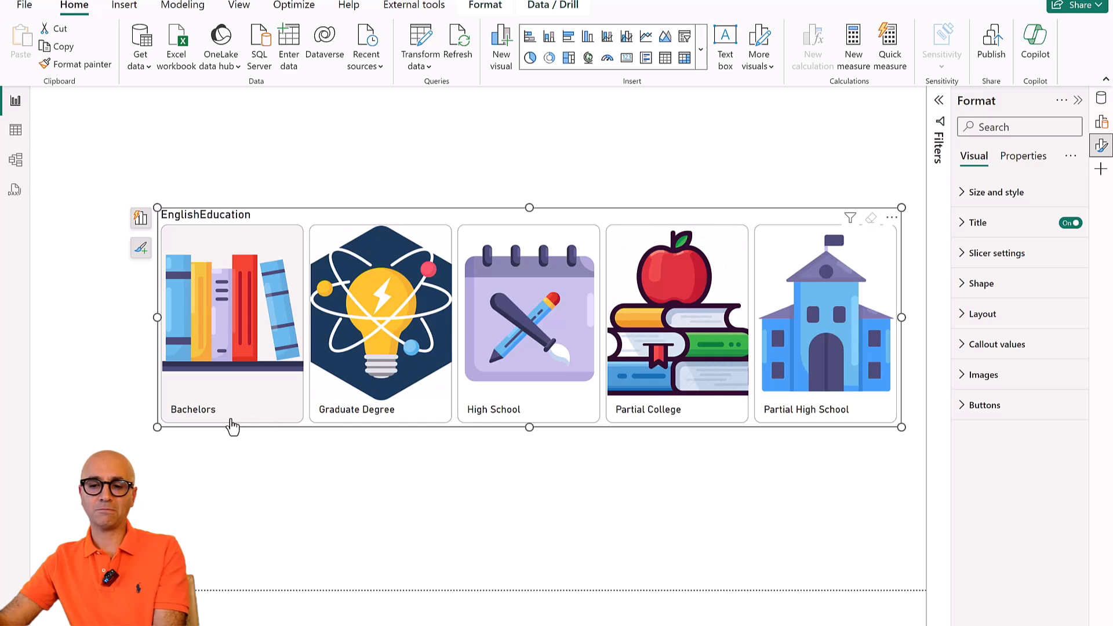
mouse_move(403, 433)
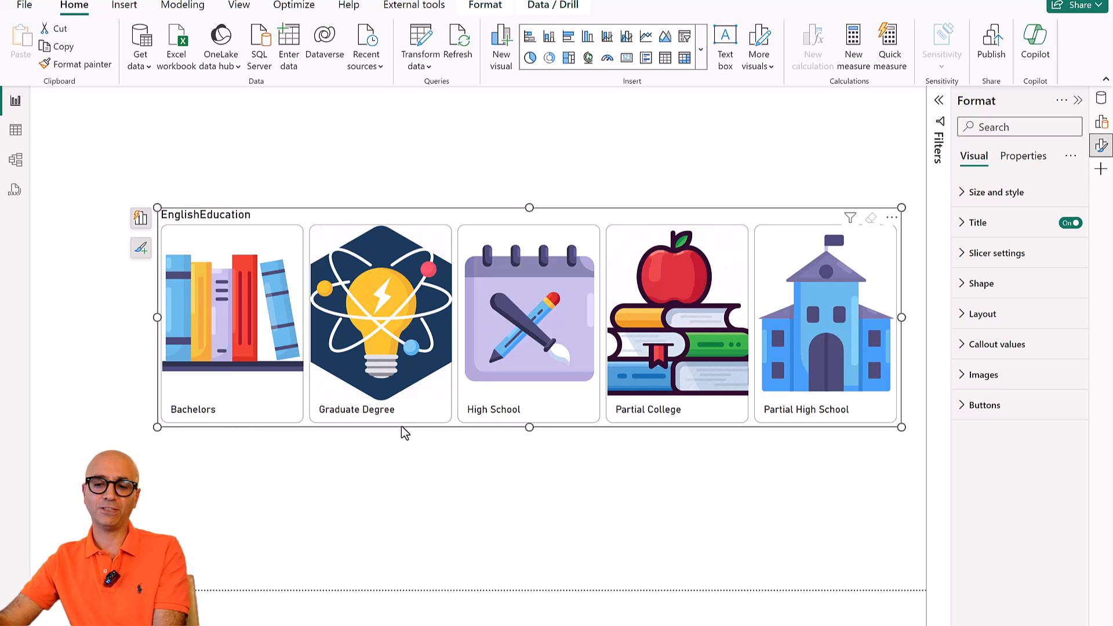
mouse_move(801, 438)
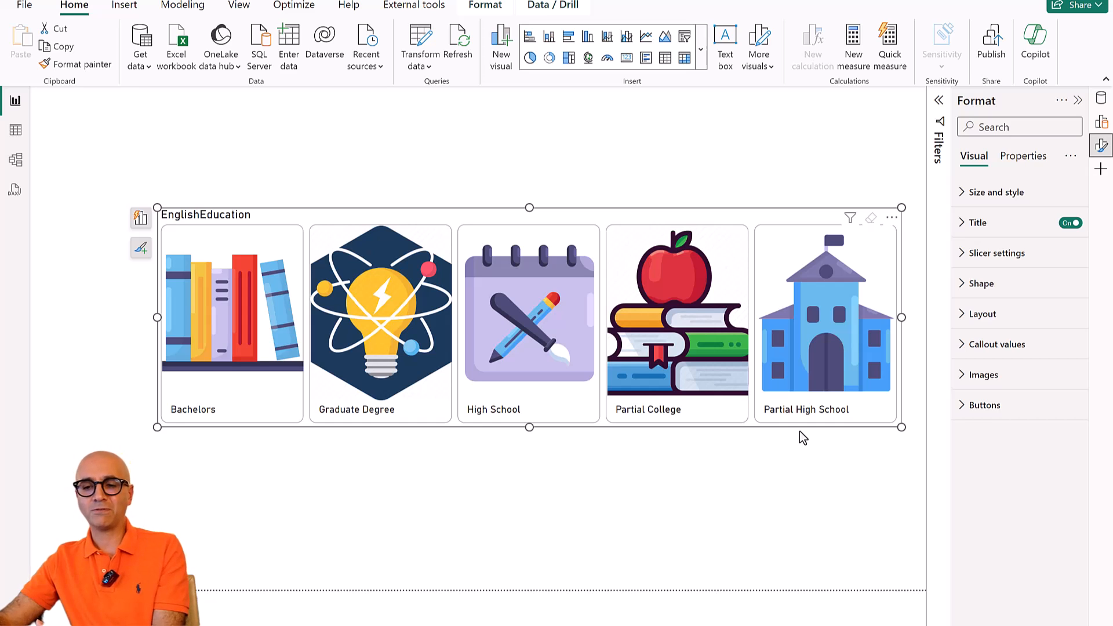
mouse_move(1071, 158)
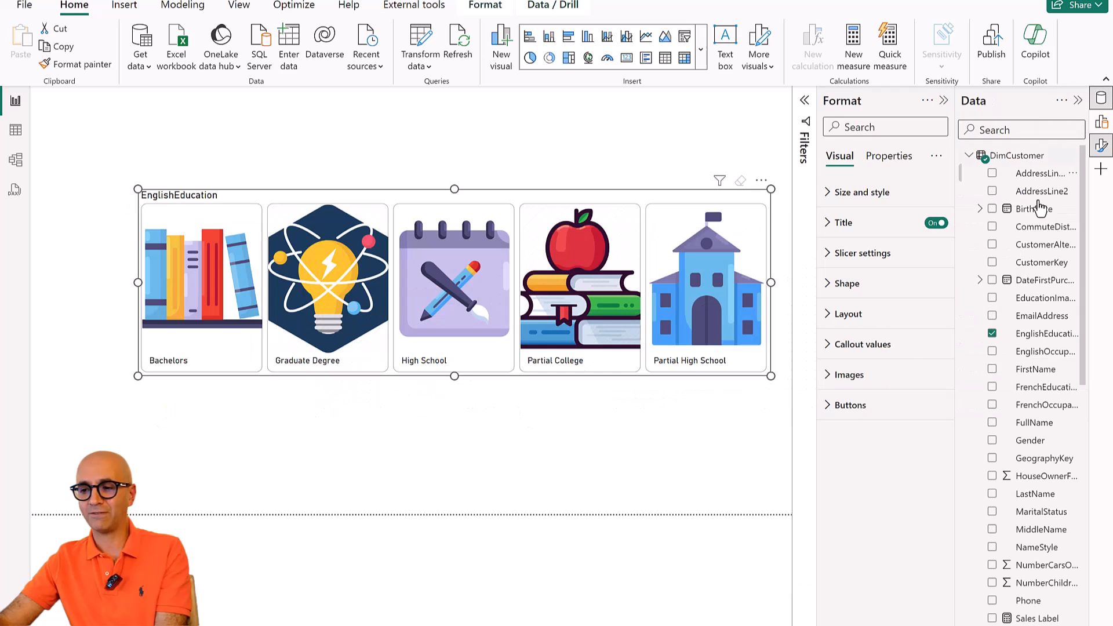
Show the Sales Label measure's FORMAT(SUM(FactInternetSales[SalesAmount]),"$#,#") formula in the formula bar.
scroll(down, 3)
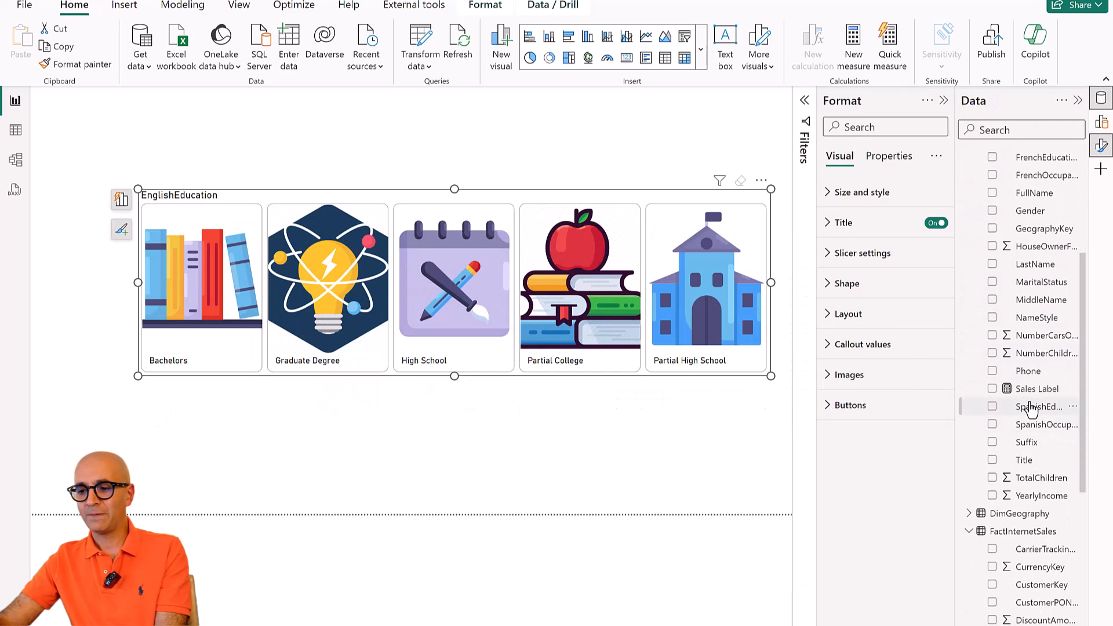
click(1036, 389)
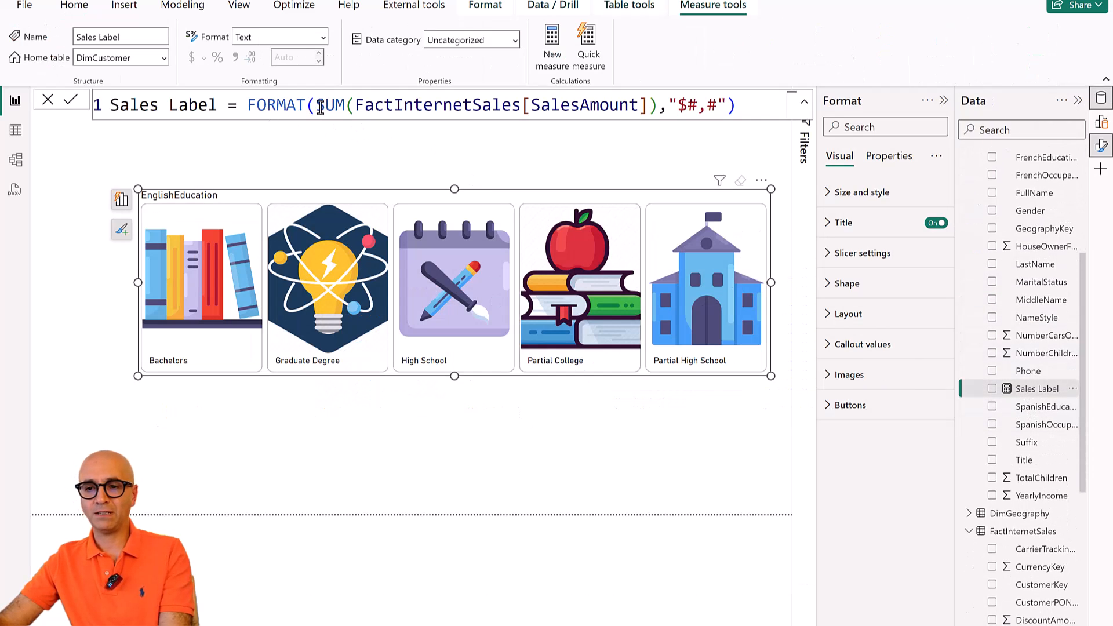
drag(318, 104, 646, 105)
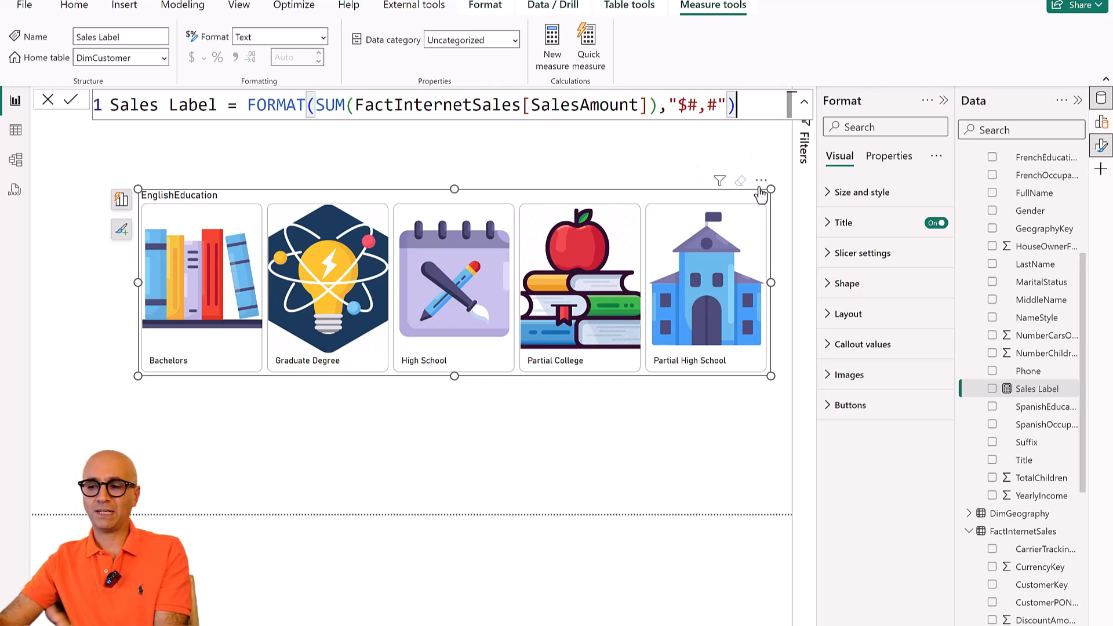
mouse_move(317, 383)
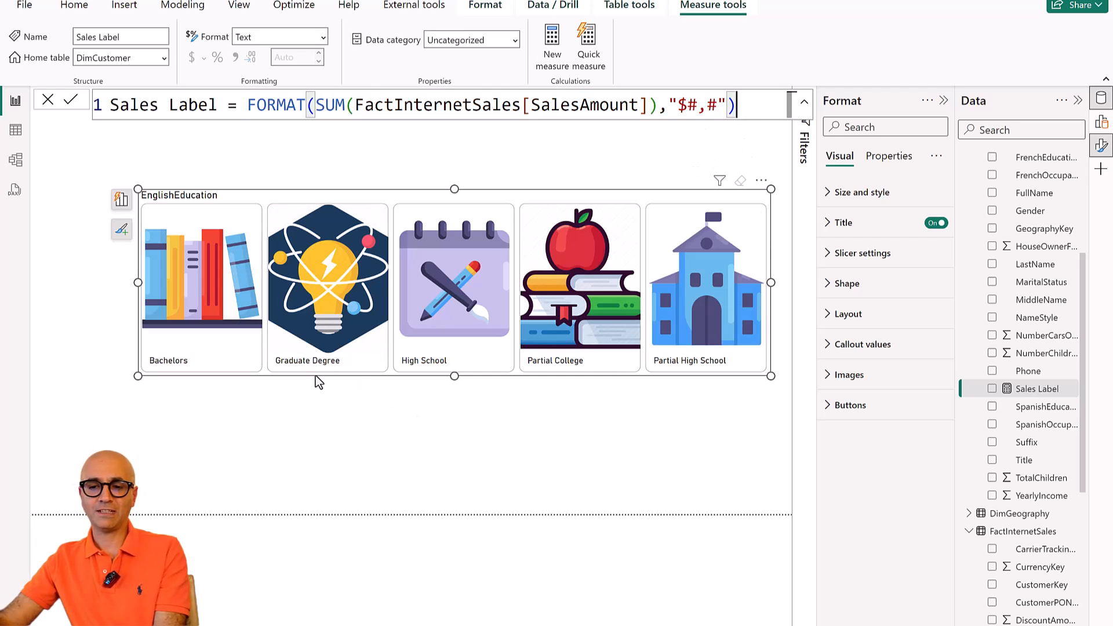
mouse_move(443, 343)
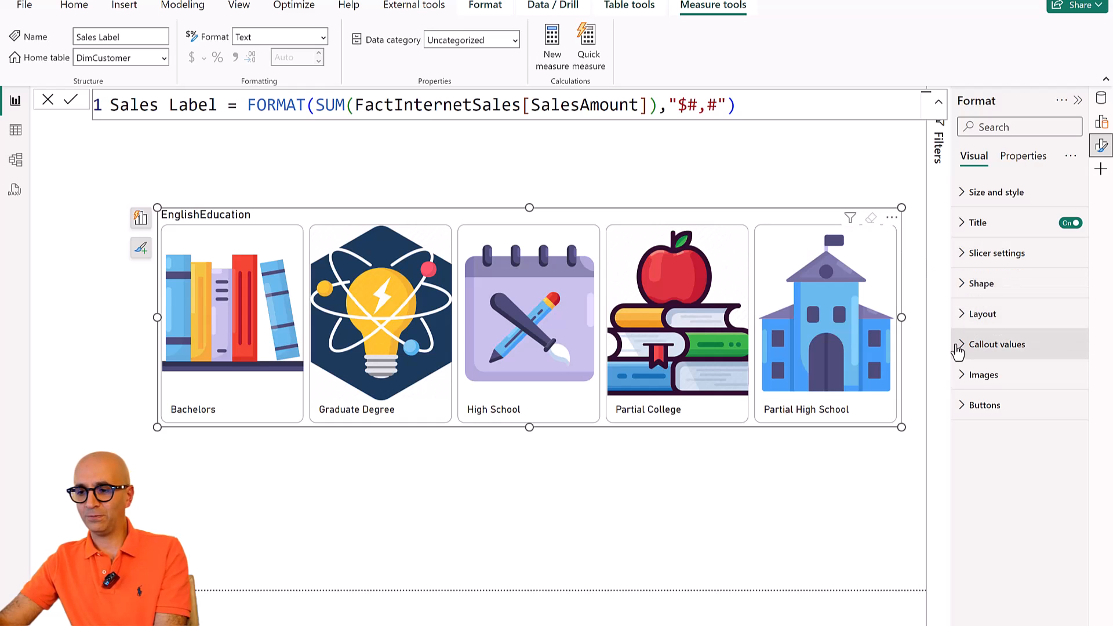
Open the Callout values Label field picker and scroll DimCustomer down to Sales Label.
click(998, 344)
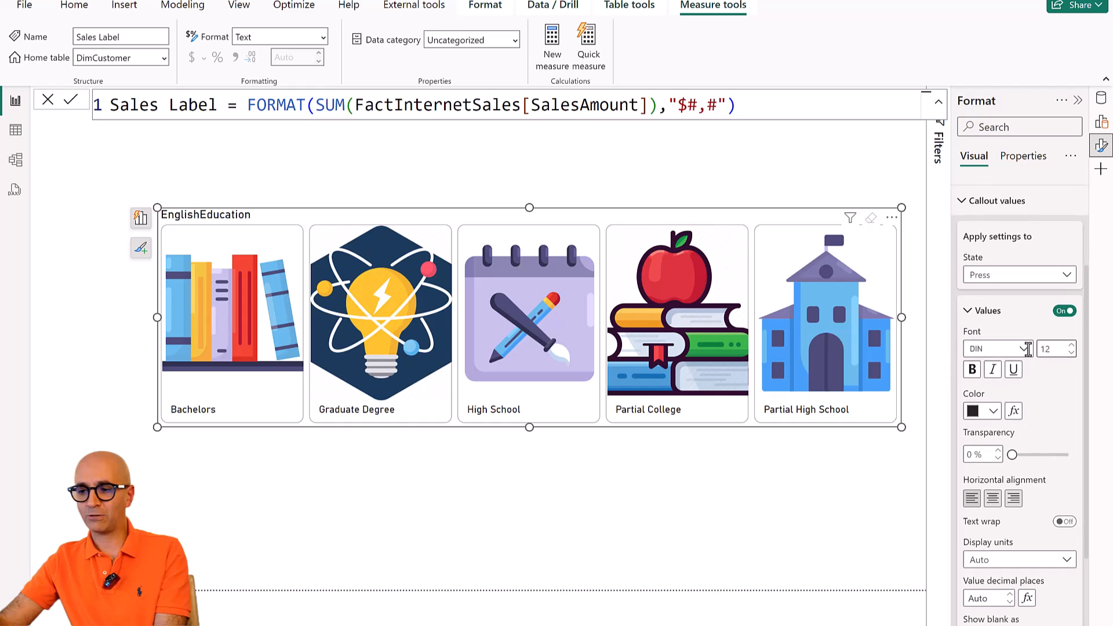
mouse_move(500, 403)
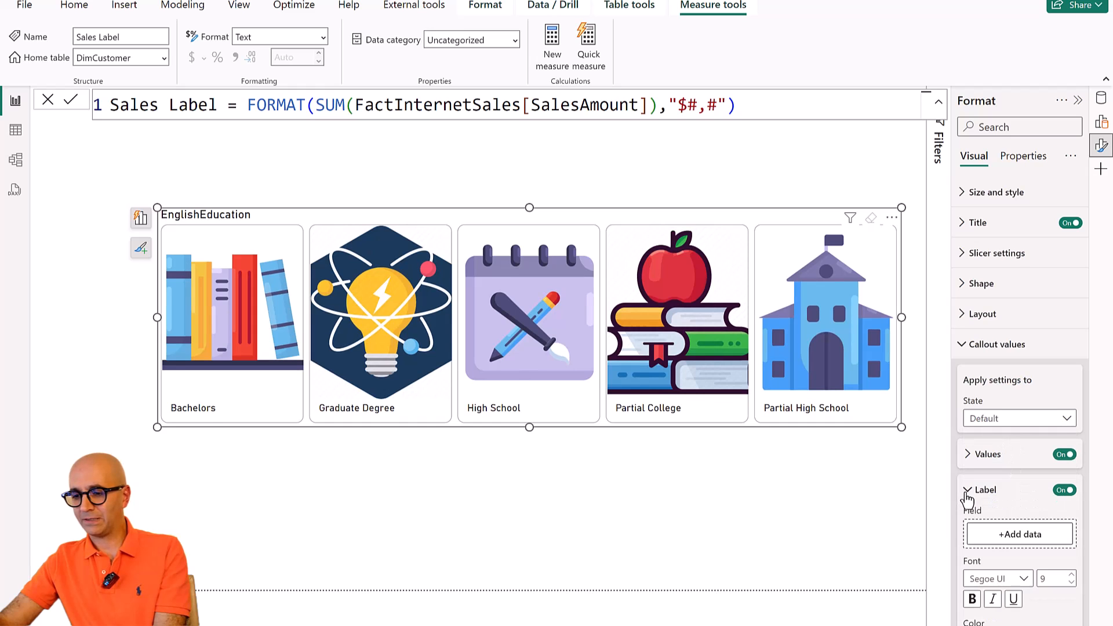
click(1019, 534)
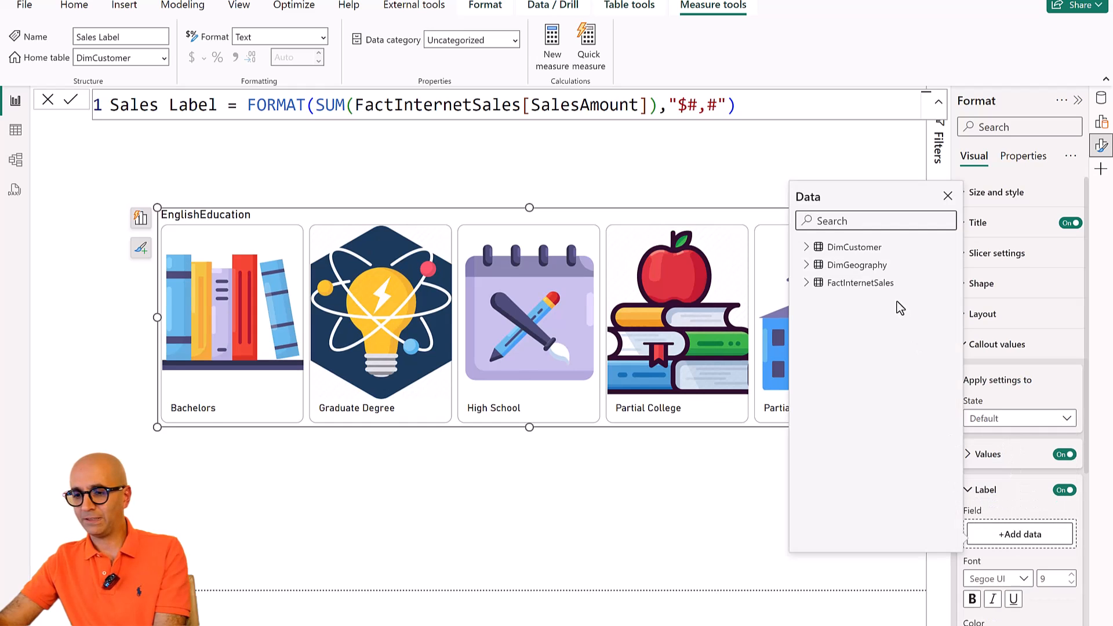
click(807, 247)
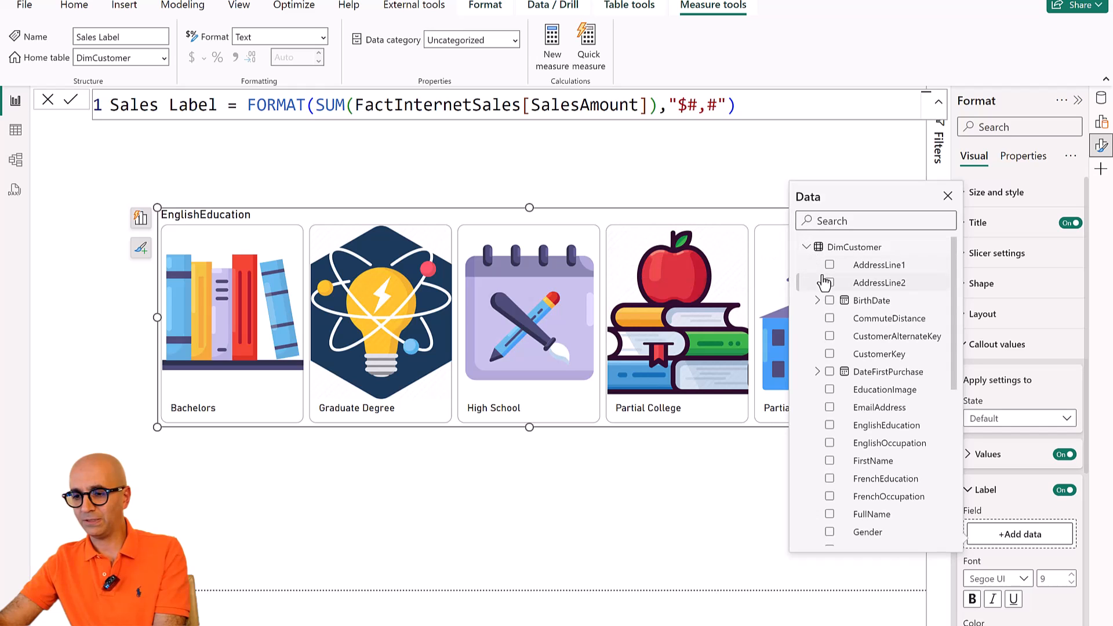
scroll(down, 3)
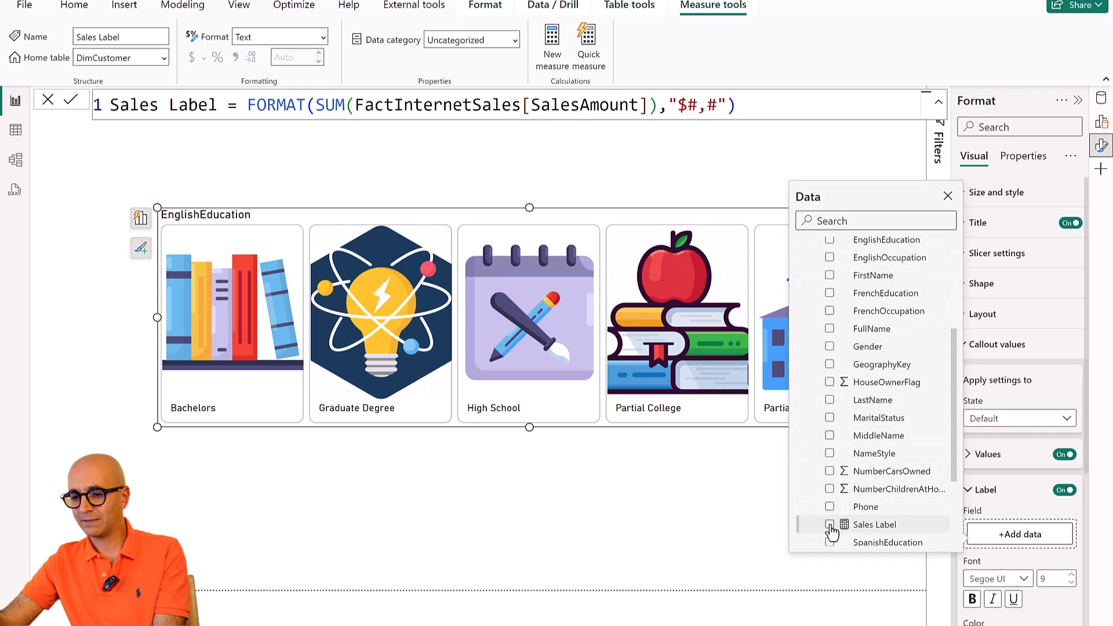
Set Sales Label as the callout label field, keeping the Default button state.
click(830, 524)
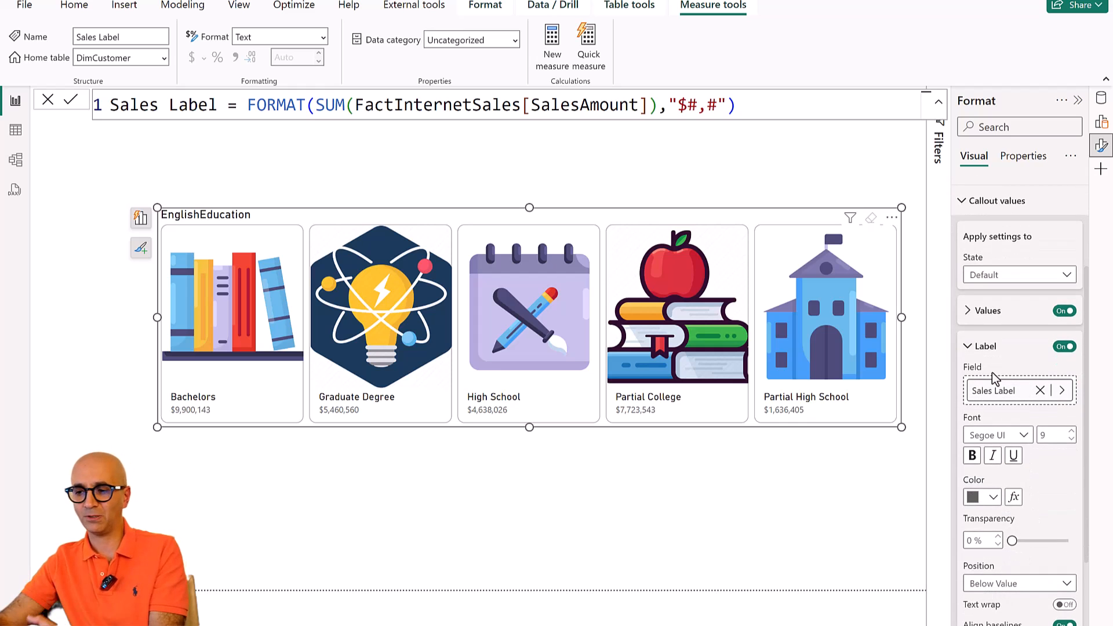
mouse_move(1050, 299)
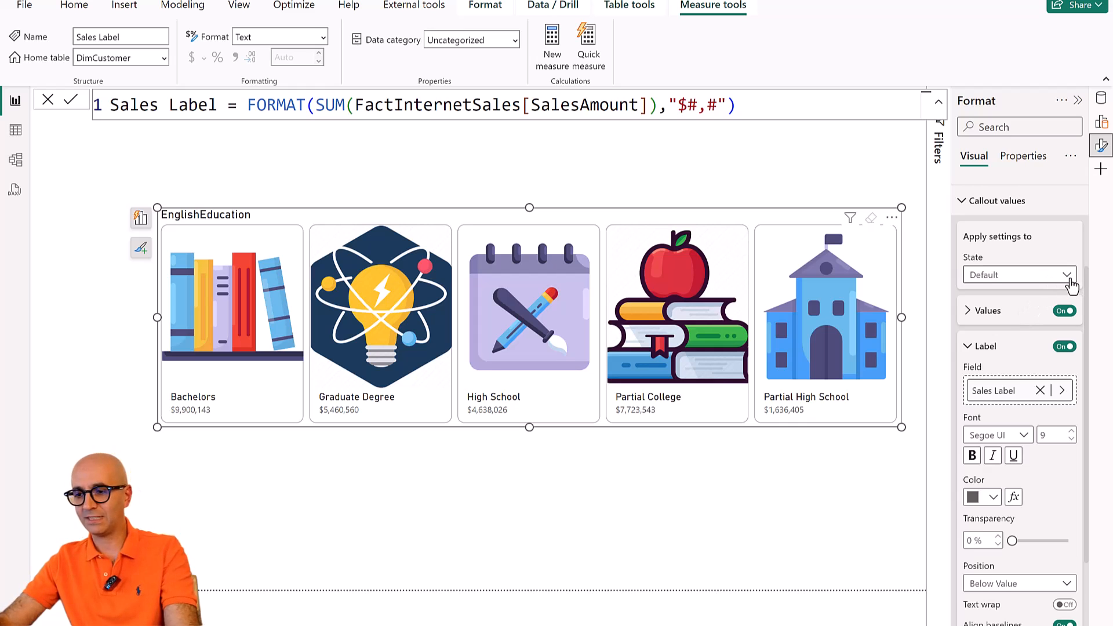
click(1068, 275)
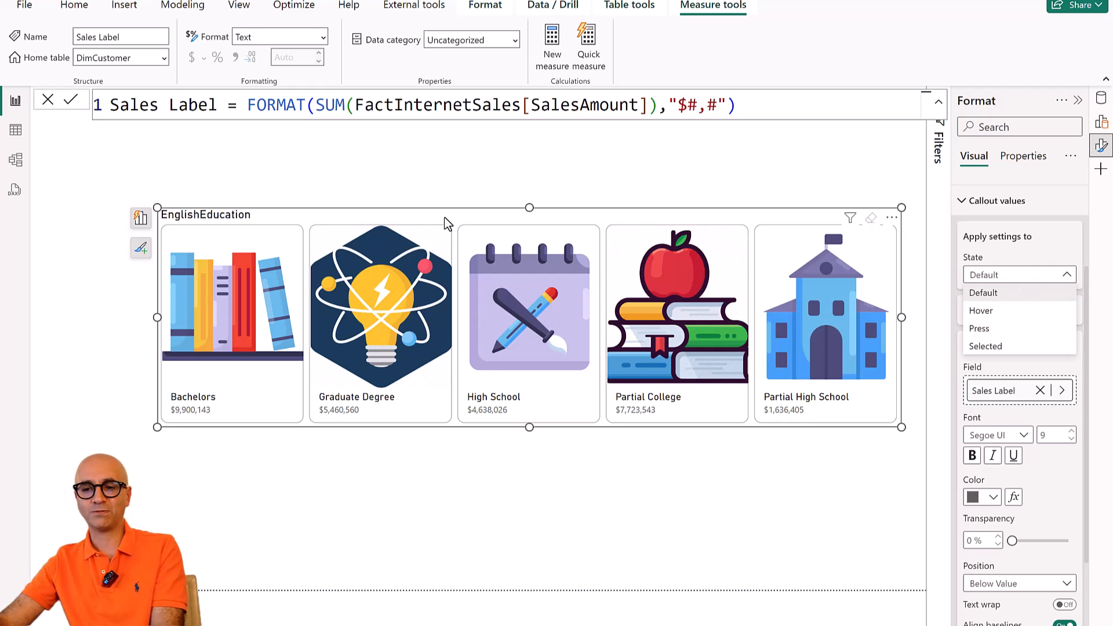
click(1019, 274)
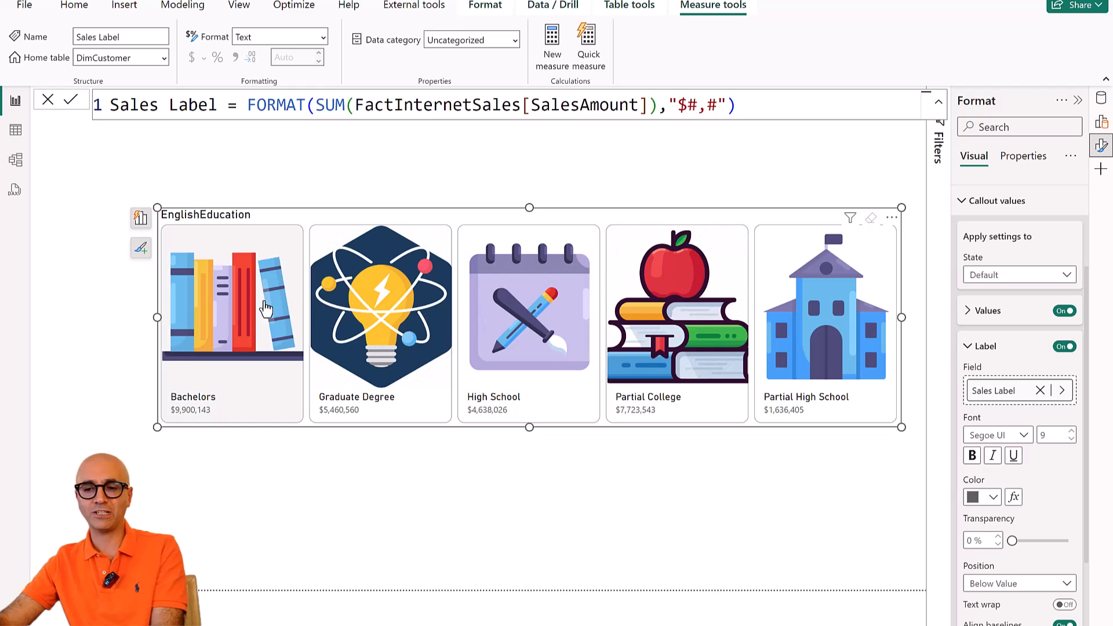
mouse_move(389, 245)
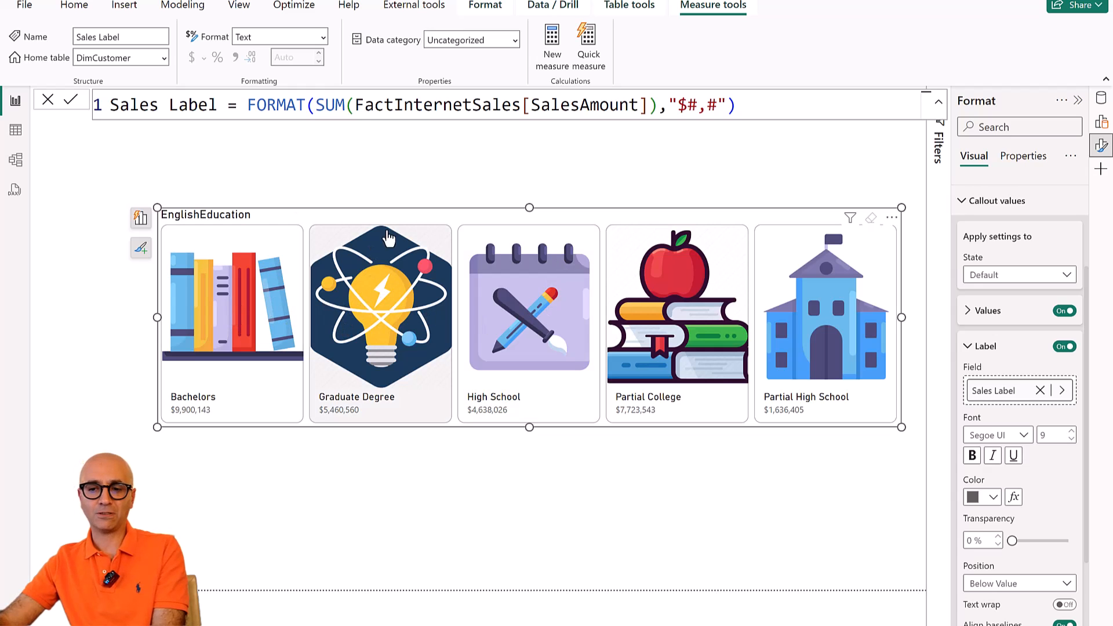
mouse_move(731, 313)
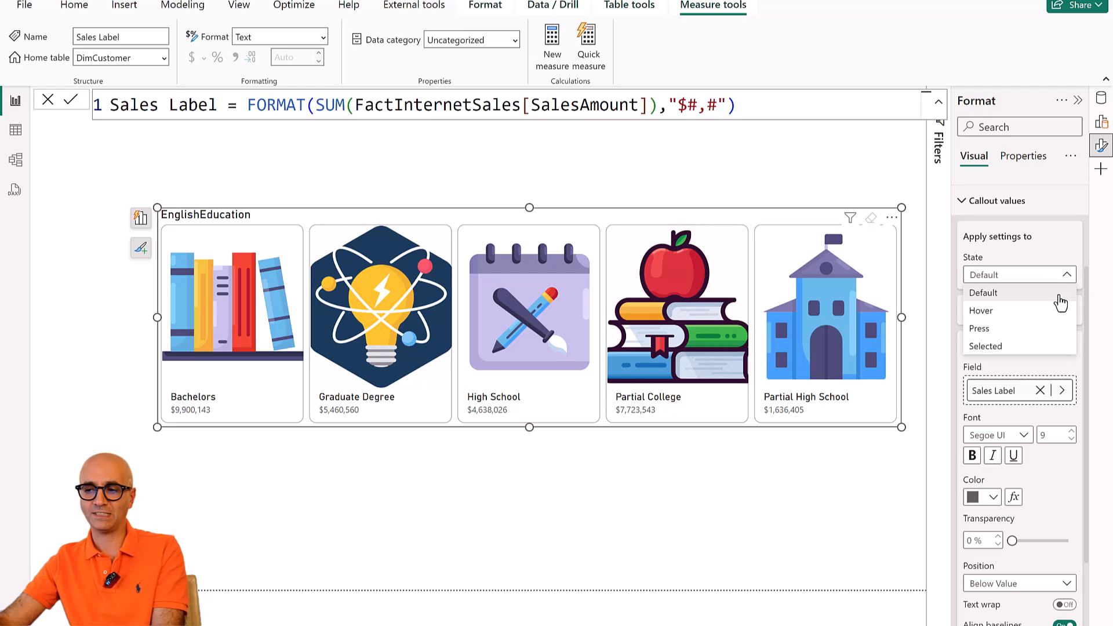
click(983, 293)
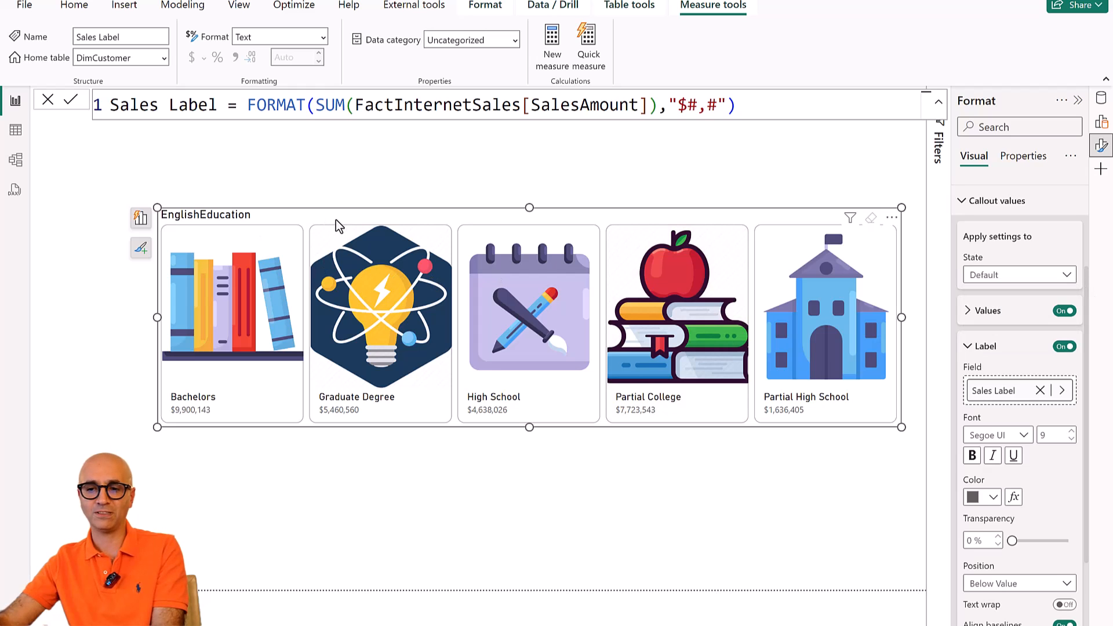
mouse_move(335, 286)
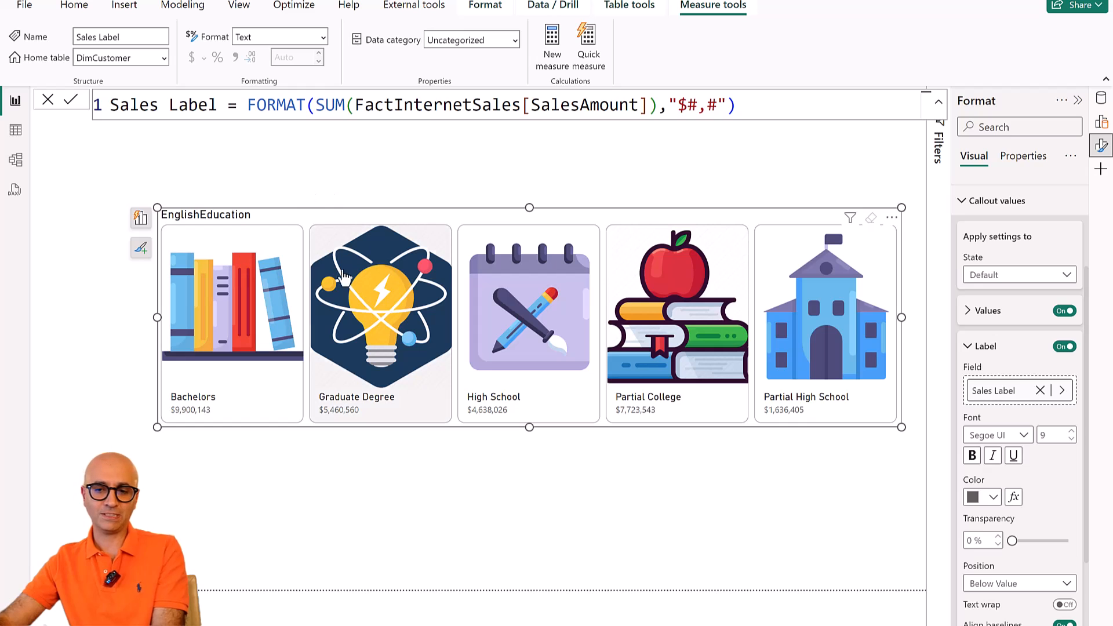
mouse_move(298, 347)
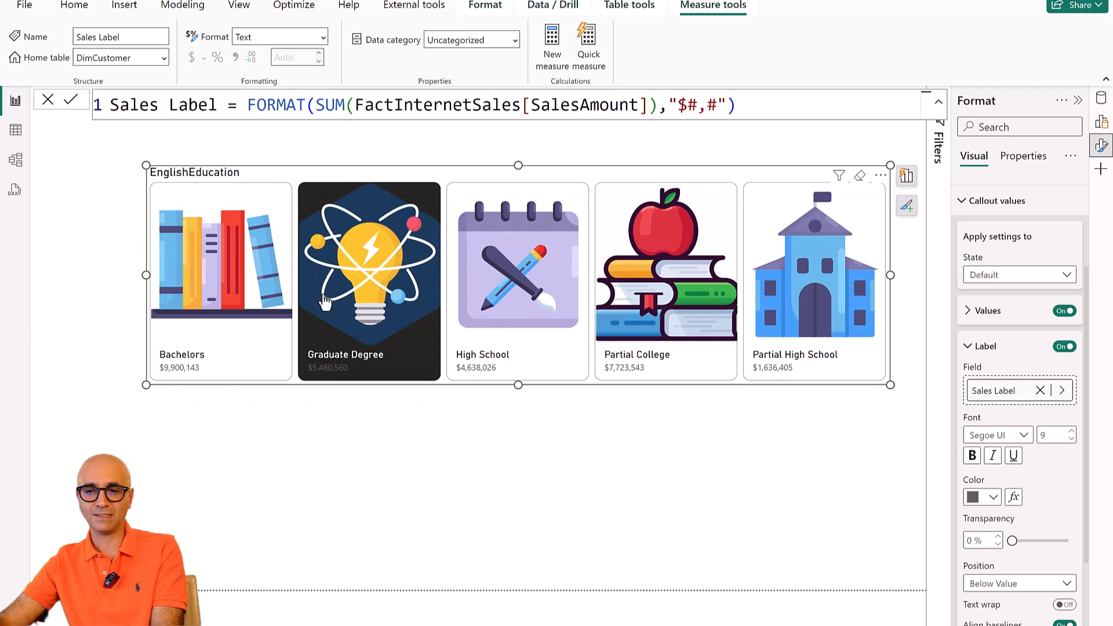
mouse_move(358, 184)
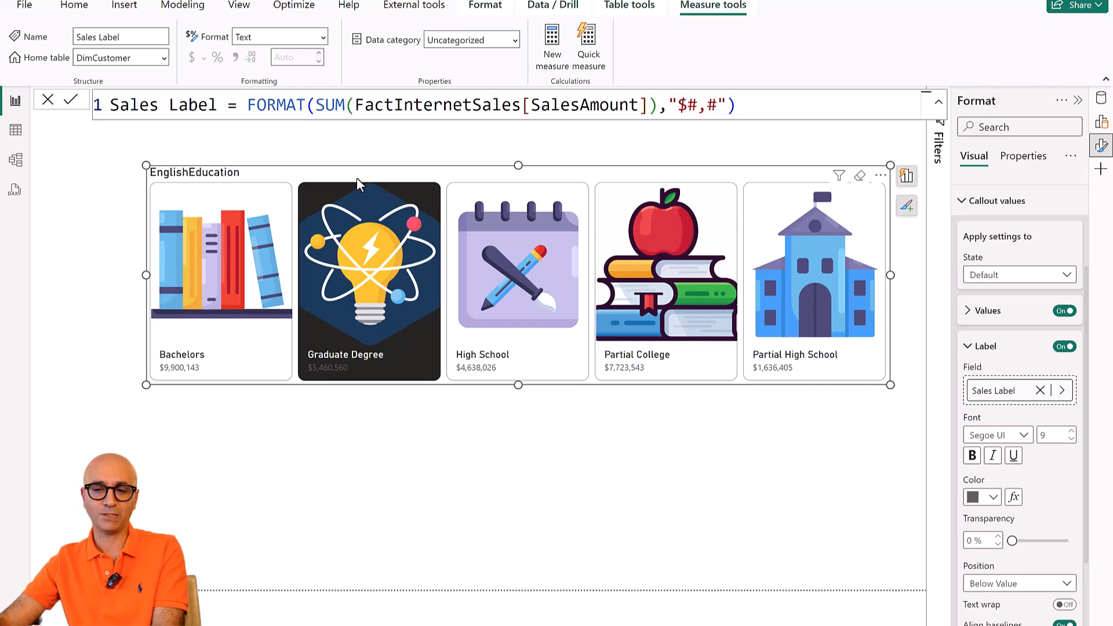
mouse_move(335, 267)
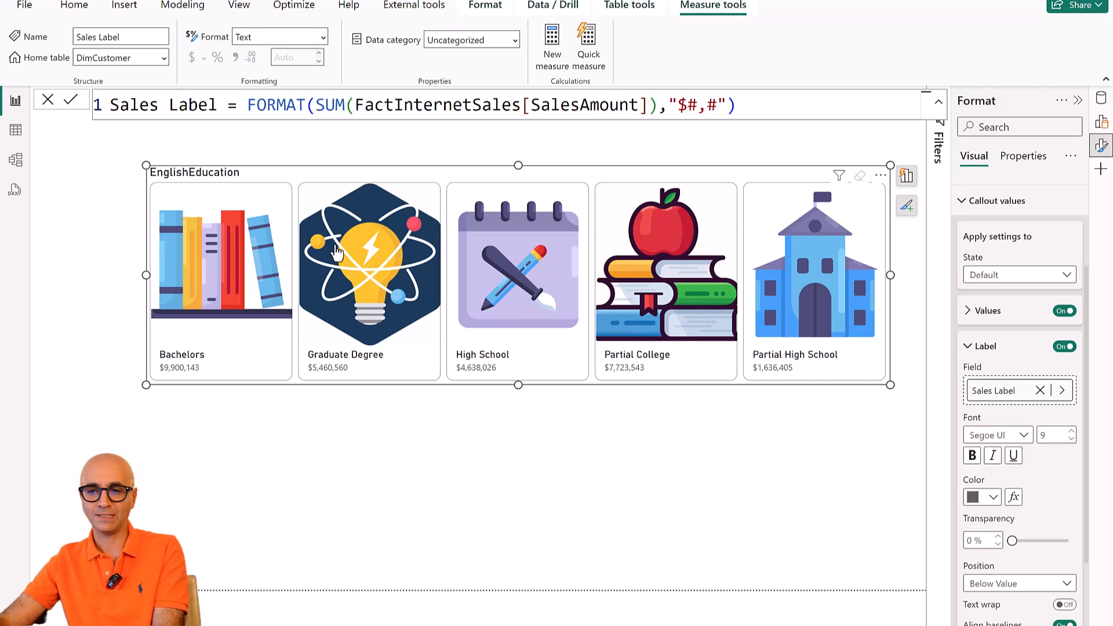
mouse_move(725, 267)
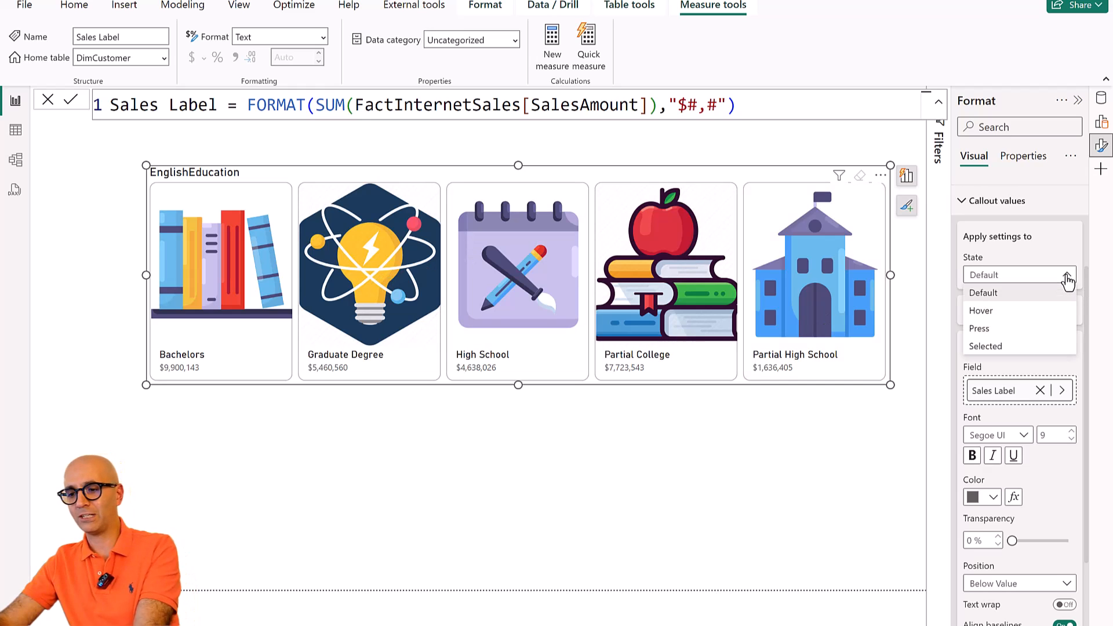
mouse_move(1002, 328)
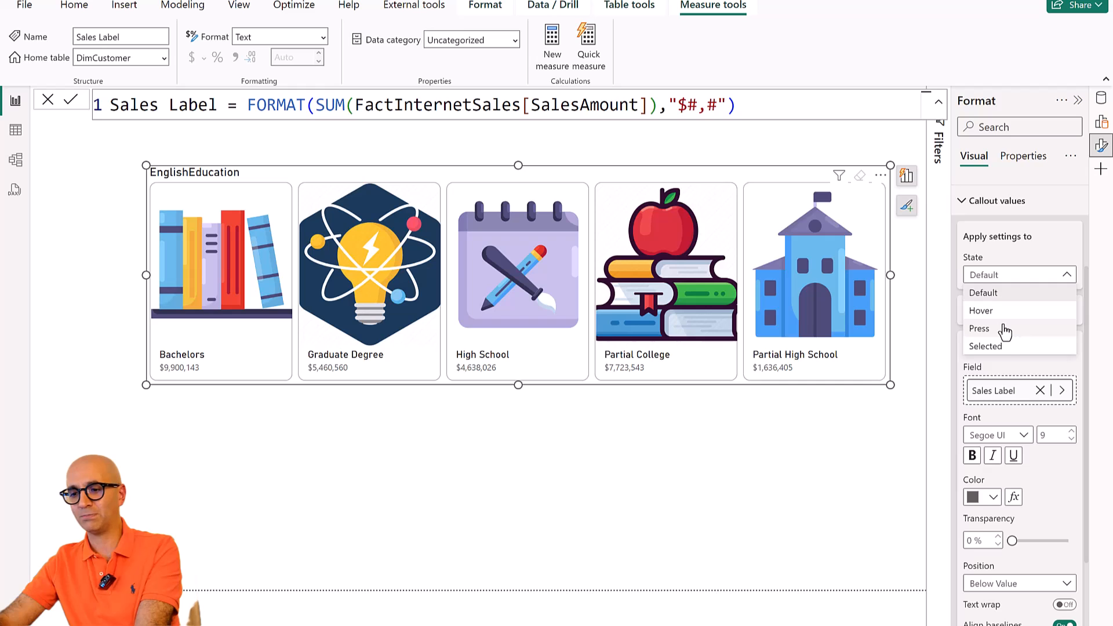
Set the callout value color to White for the Press state.
click(979, 328)
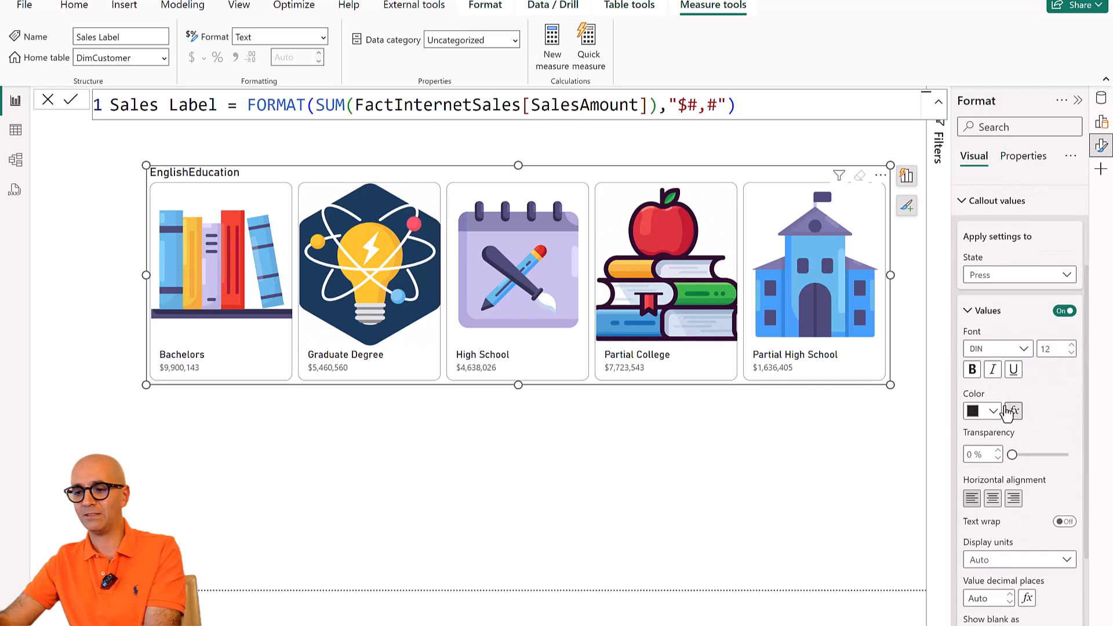
click(991, 411)
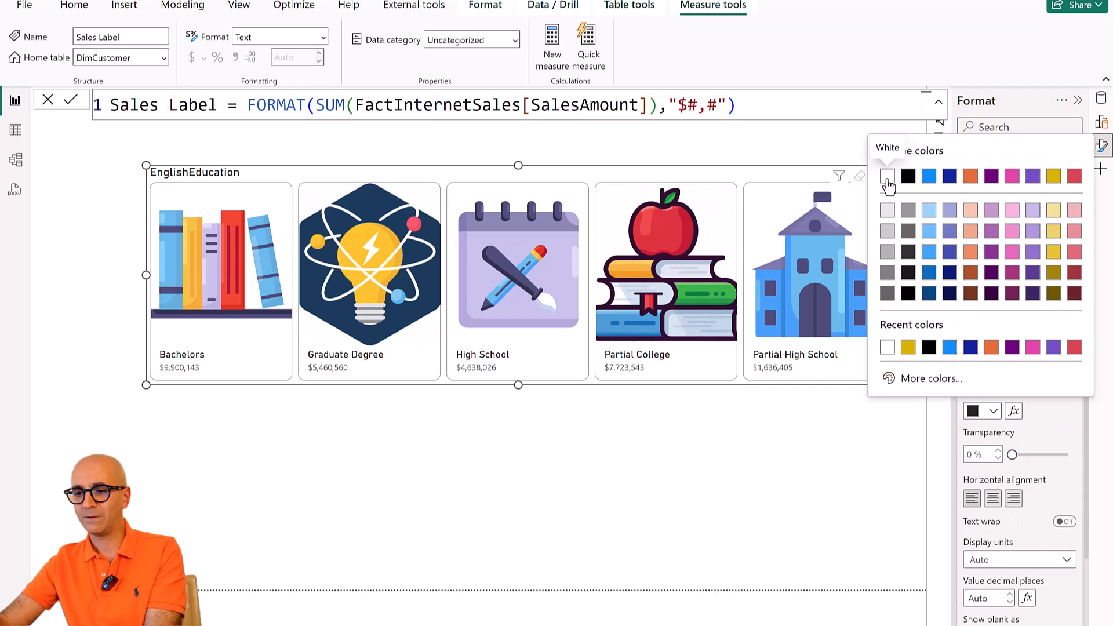
click(887, 176)
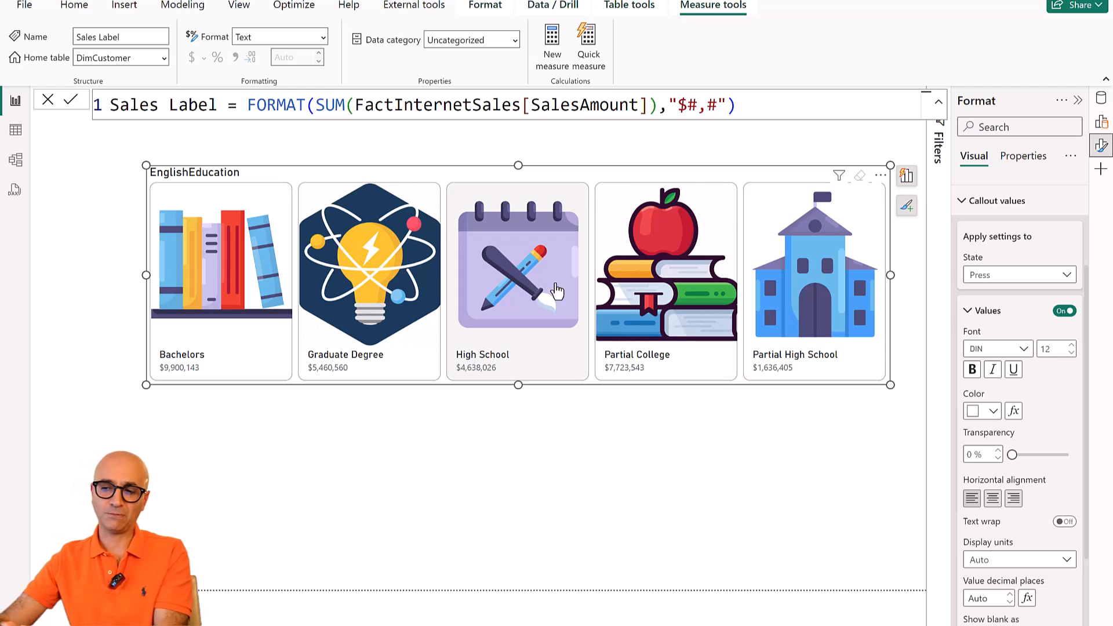
mouse_move(426, 293)
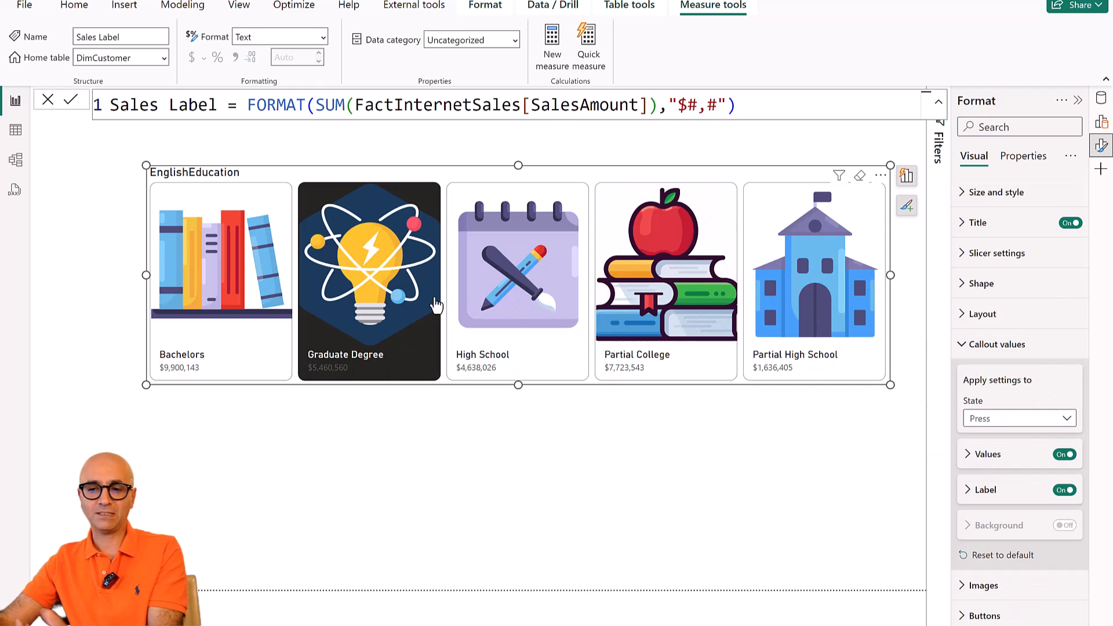
mouse_move(1038, 379)
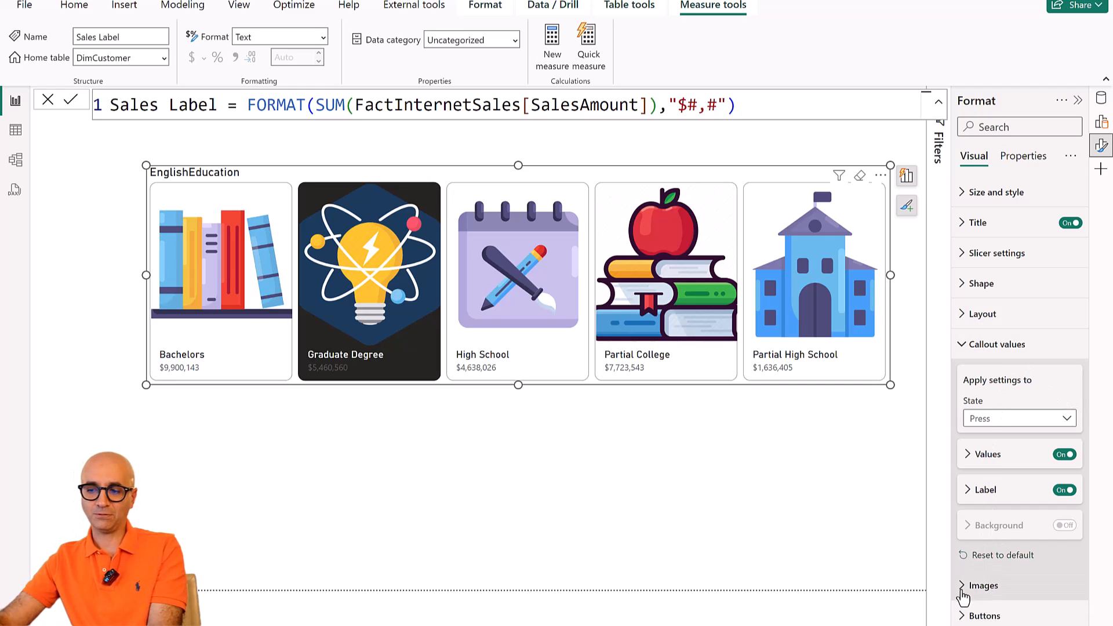
click(985, 585)
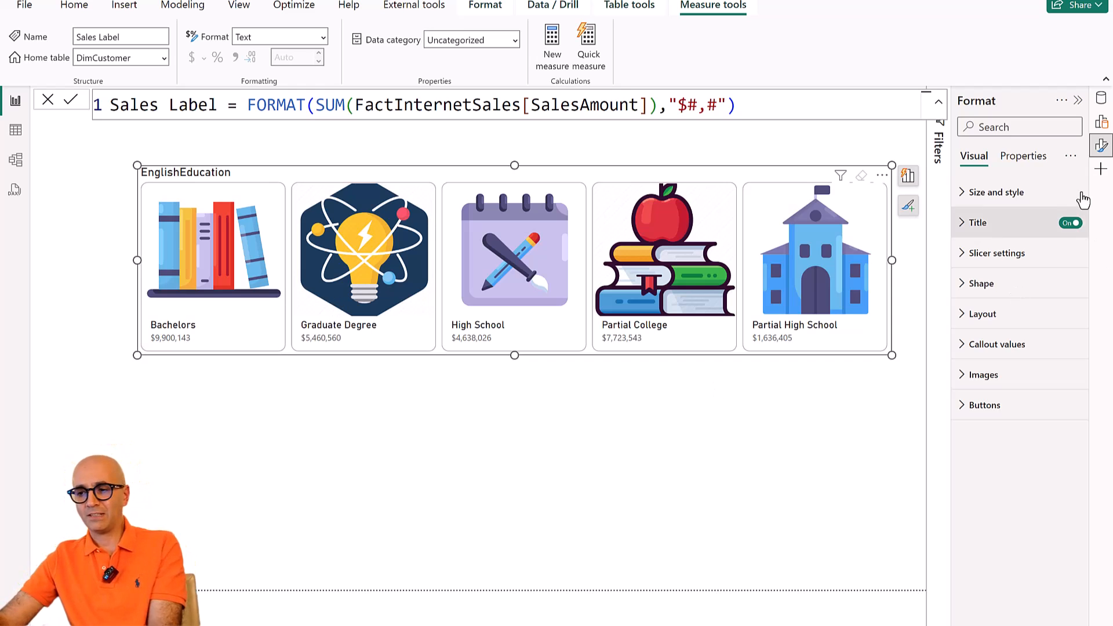
click(1024, 156)
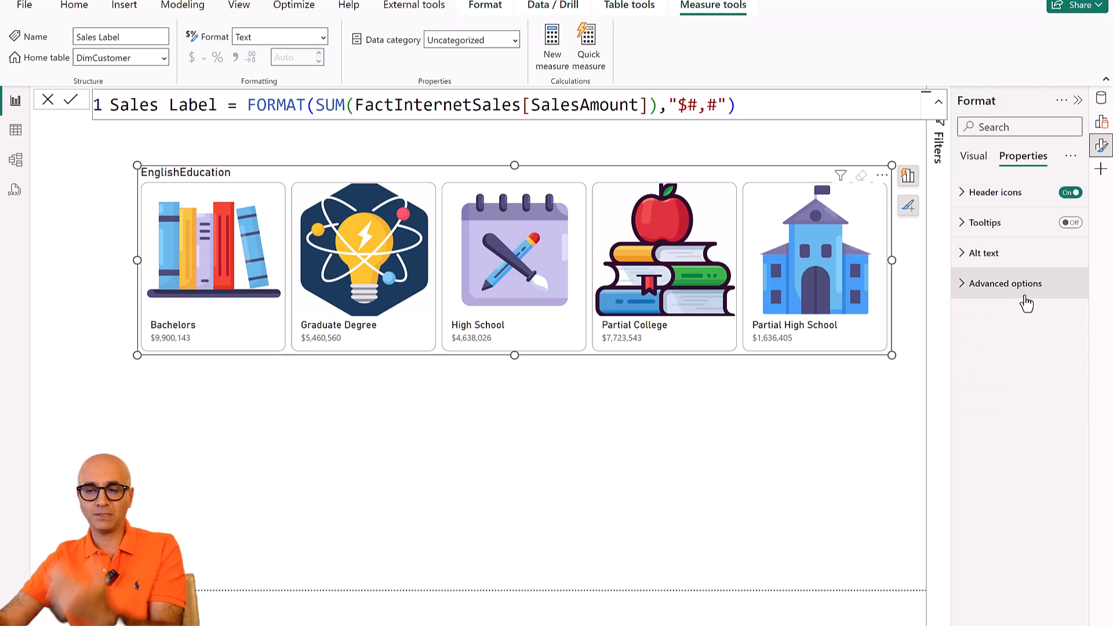
mouse_move(811, 276)
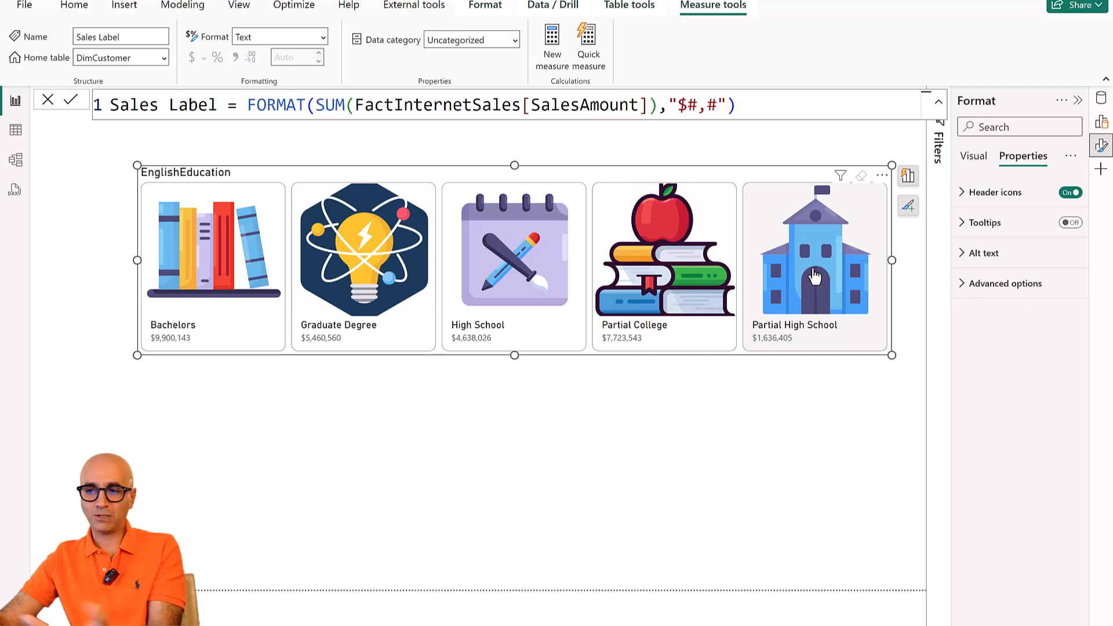
mouse_move(954, 238)
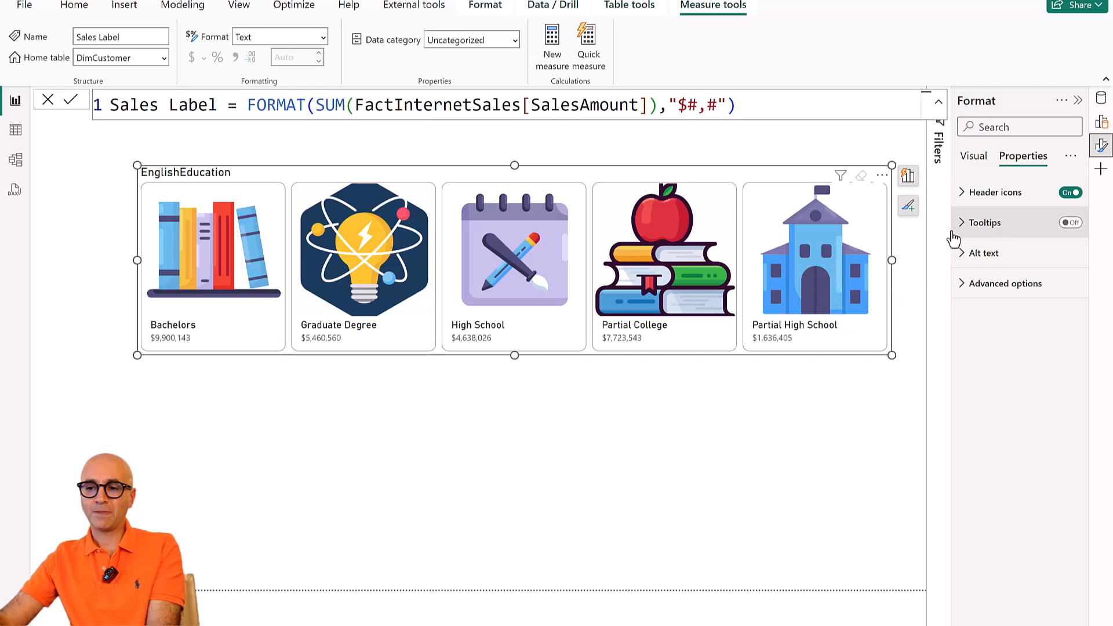
mouse_move(677, 181)
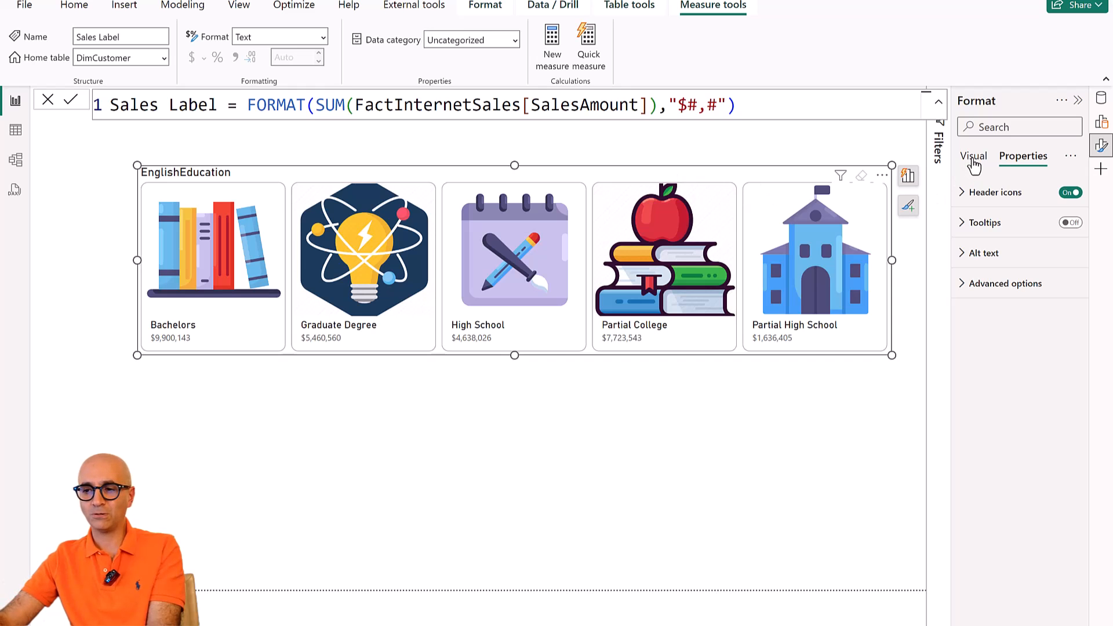
click(974, 156)
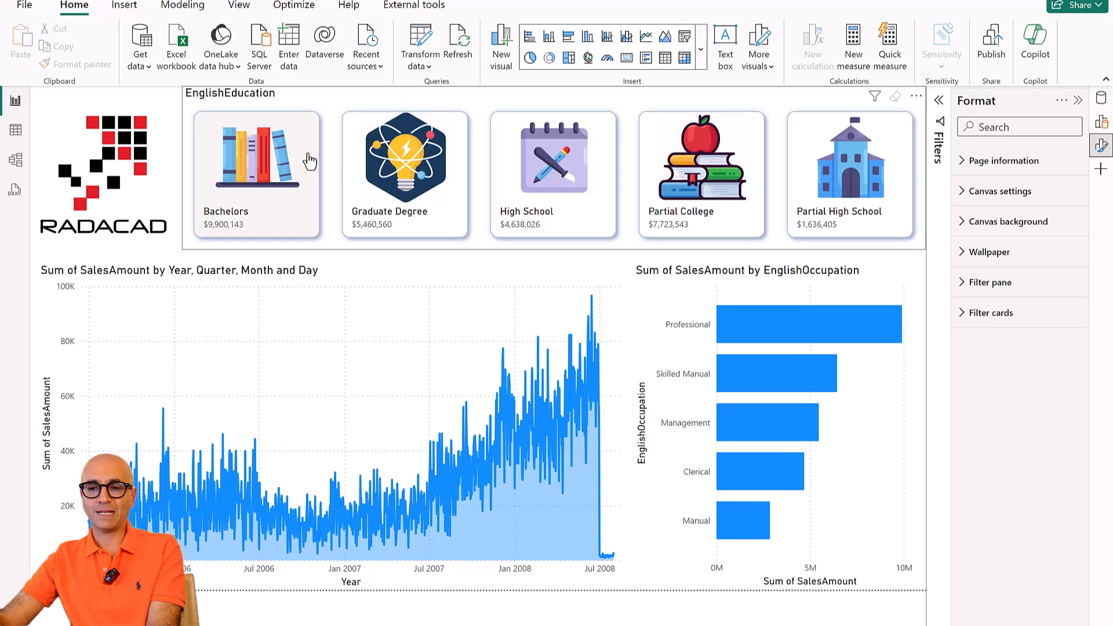
mouse_move(333, 153)
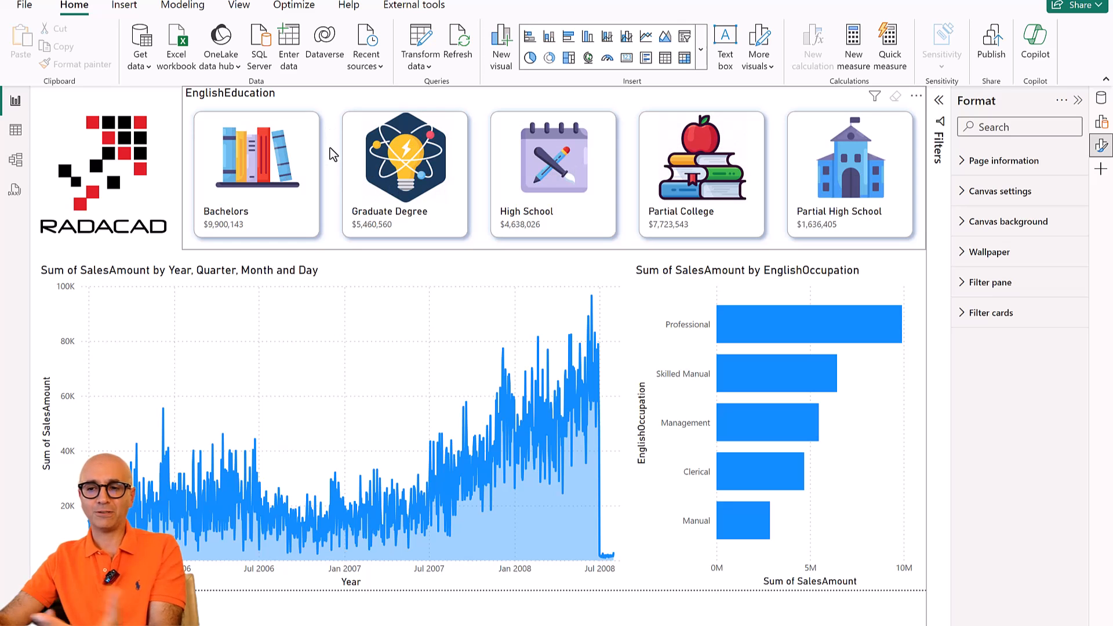
mouse_move(779, 191)
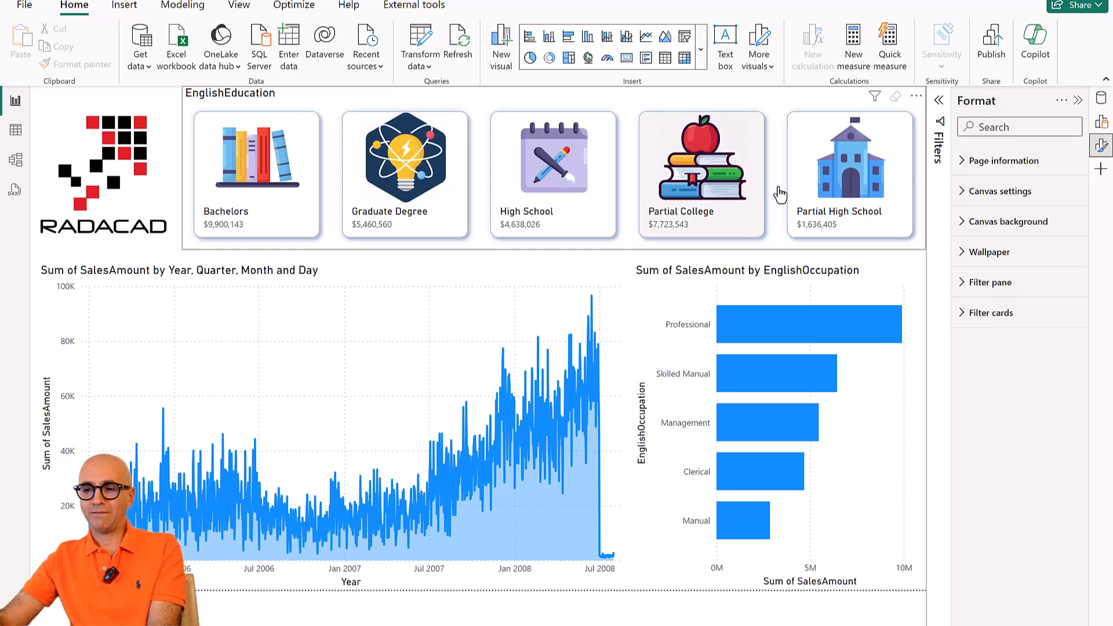
mouse_move(919, 246)
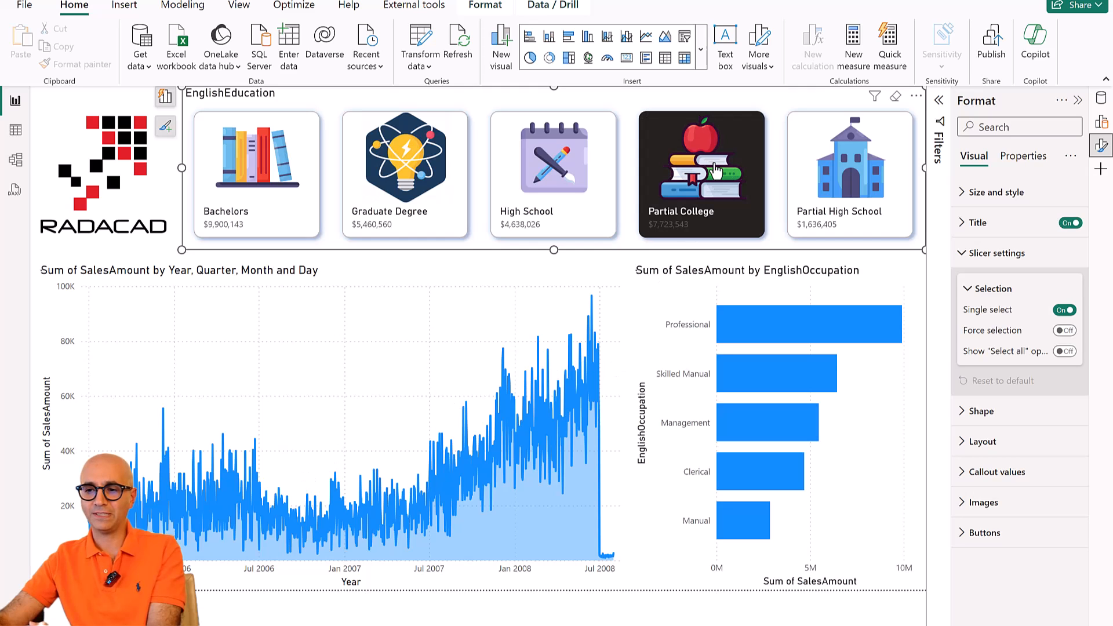
Filter the report page to the Partial College education level.
click(553, 174)
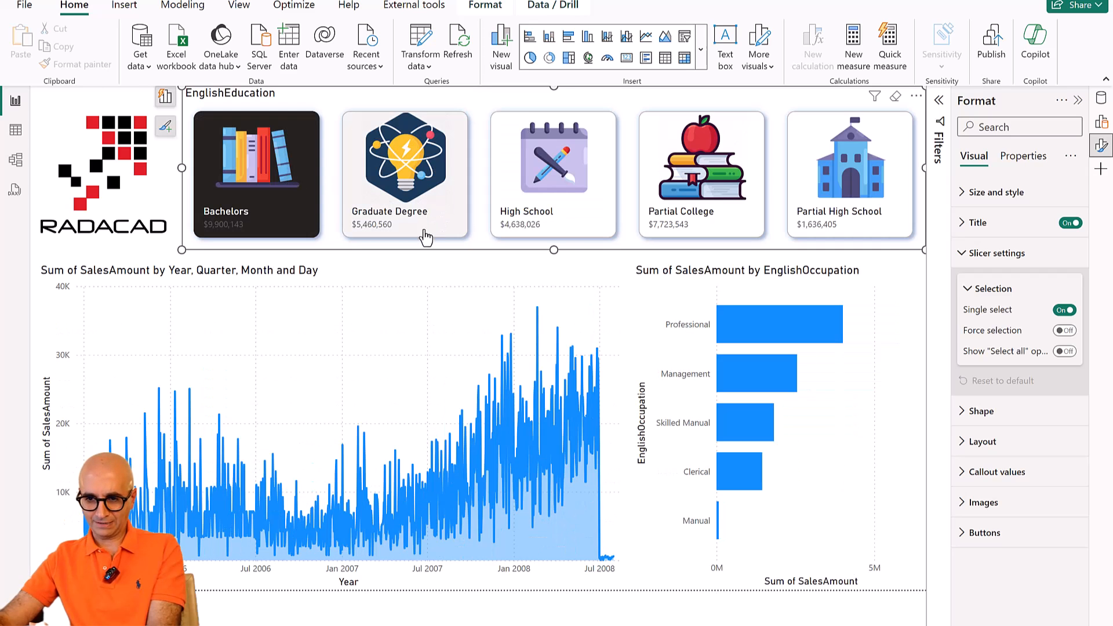
mouse_move(411, 237)
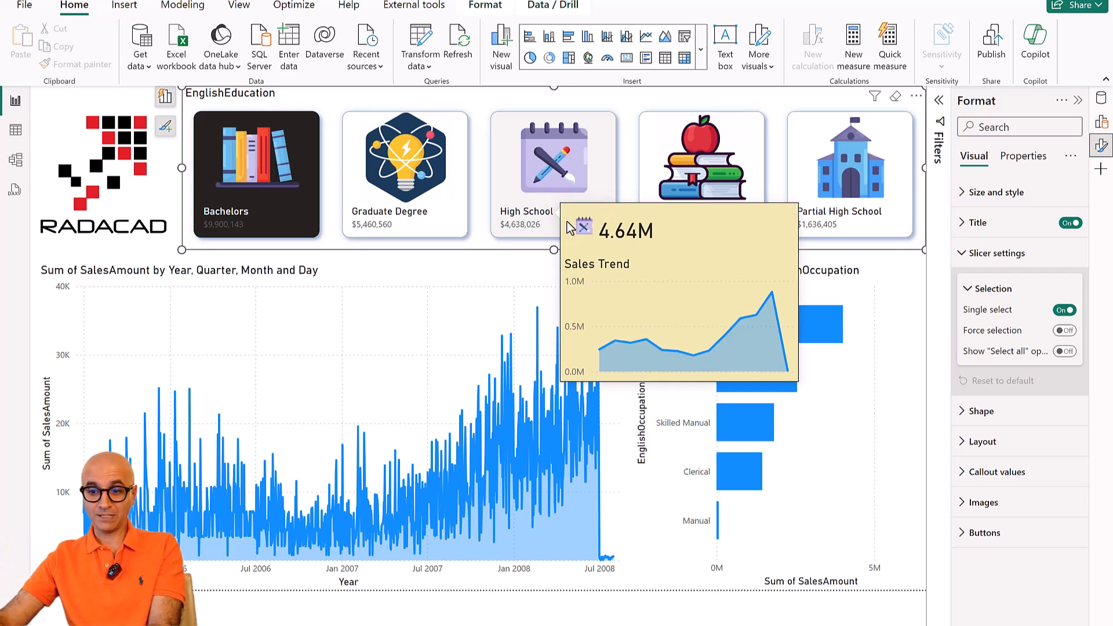
mouse_move(636, 621)
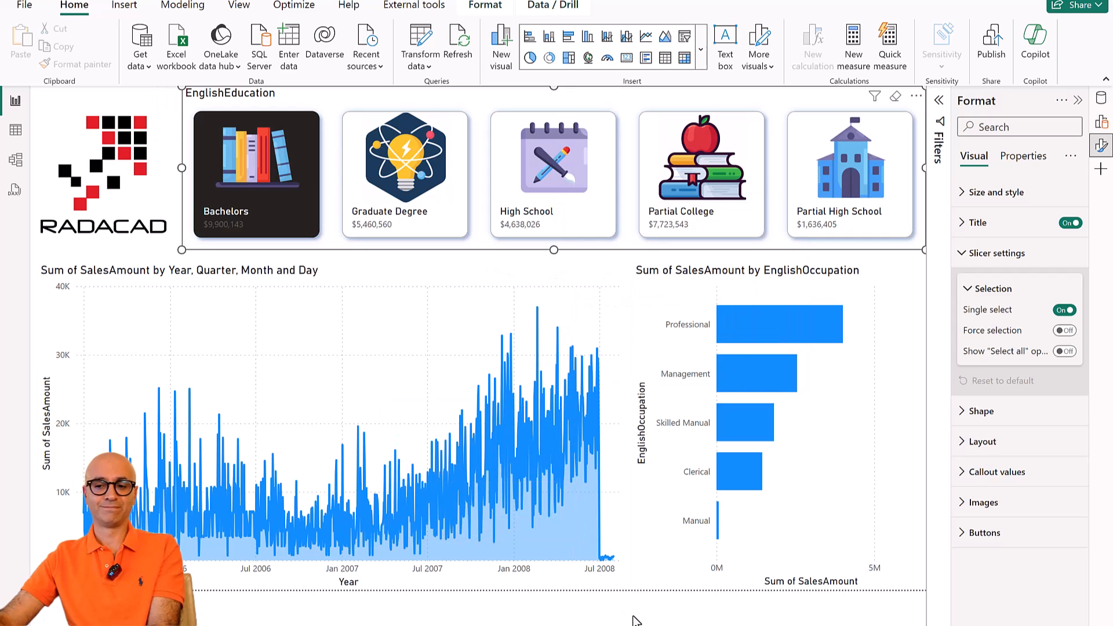